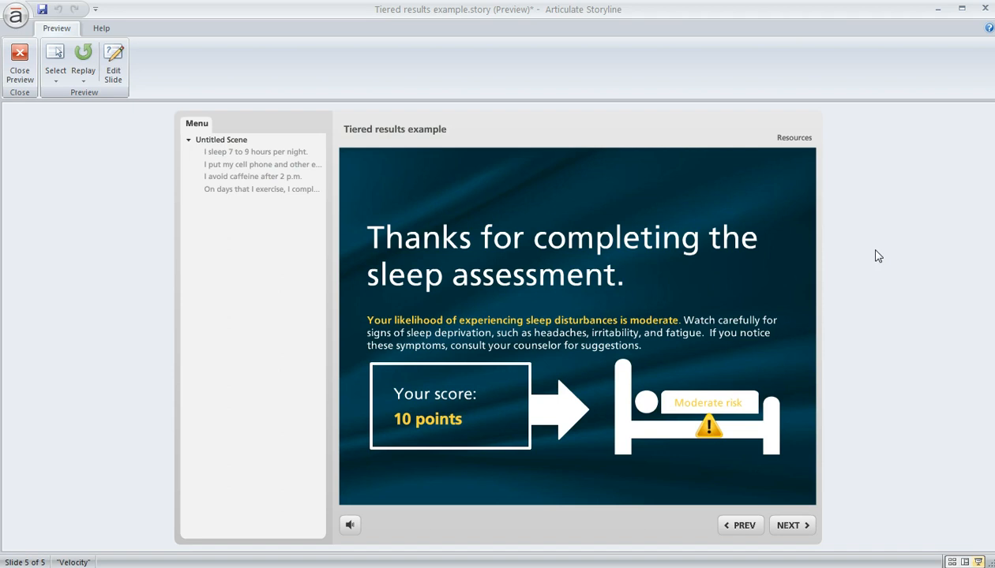
pyautogui.moveTo(430, 456)
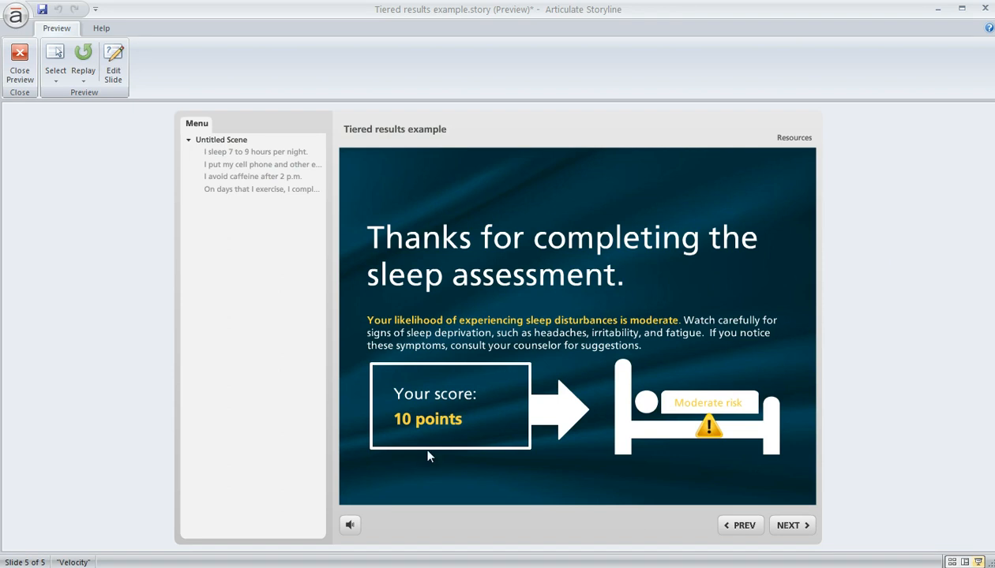
pyautogui.moveTo(450, 438)
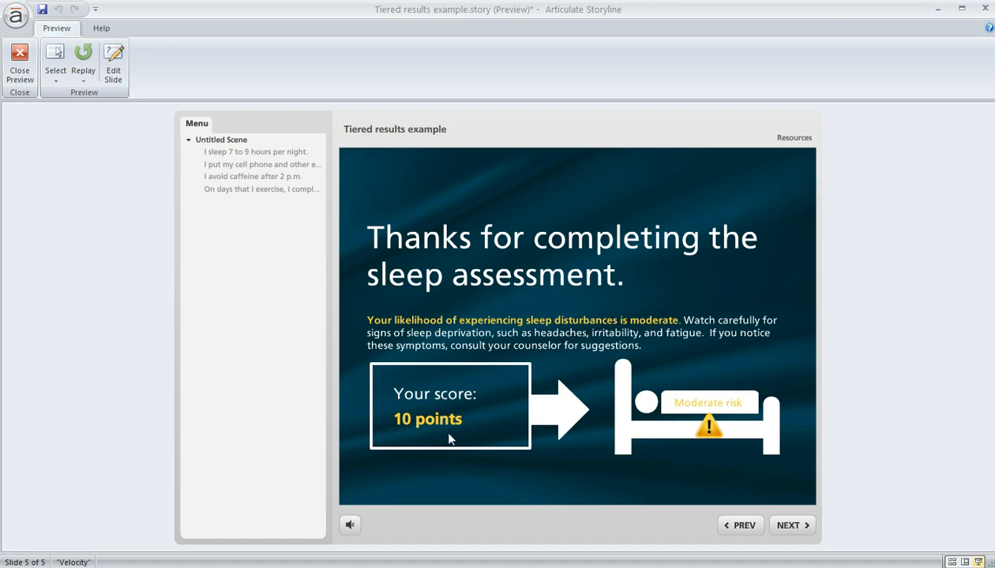
pyautogui.moveTo(564, 512)
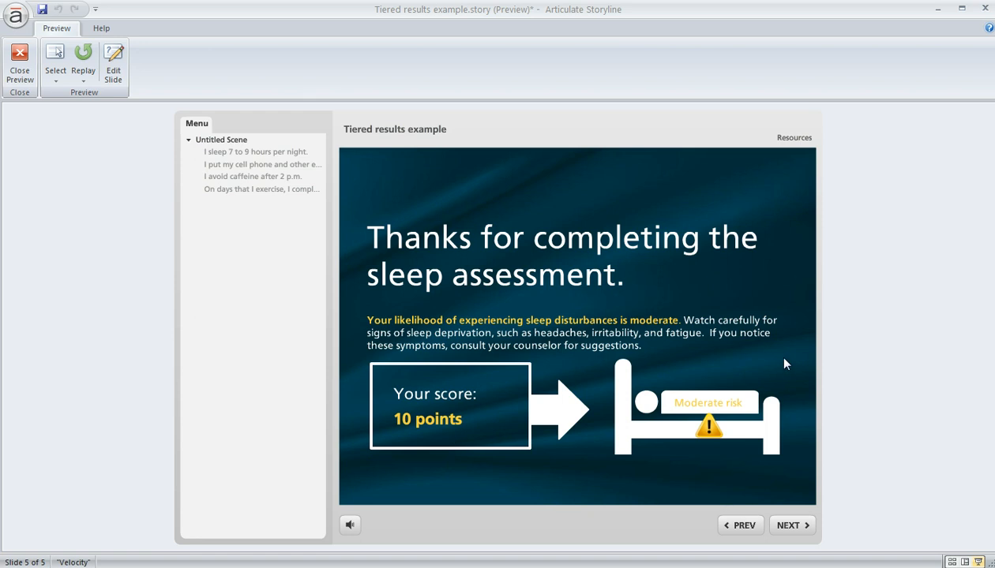
pyautogui.moveTo(241, 202)
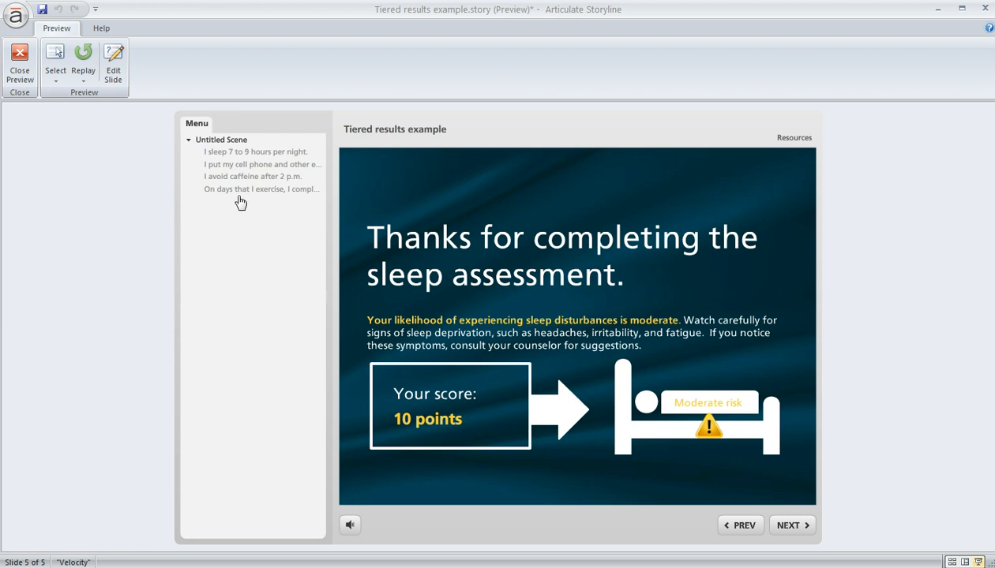
# Close the preview and open slide 1.2, the cell-phone-out-of-the-bedroom question.
pyautogui.click(19, 63)
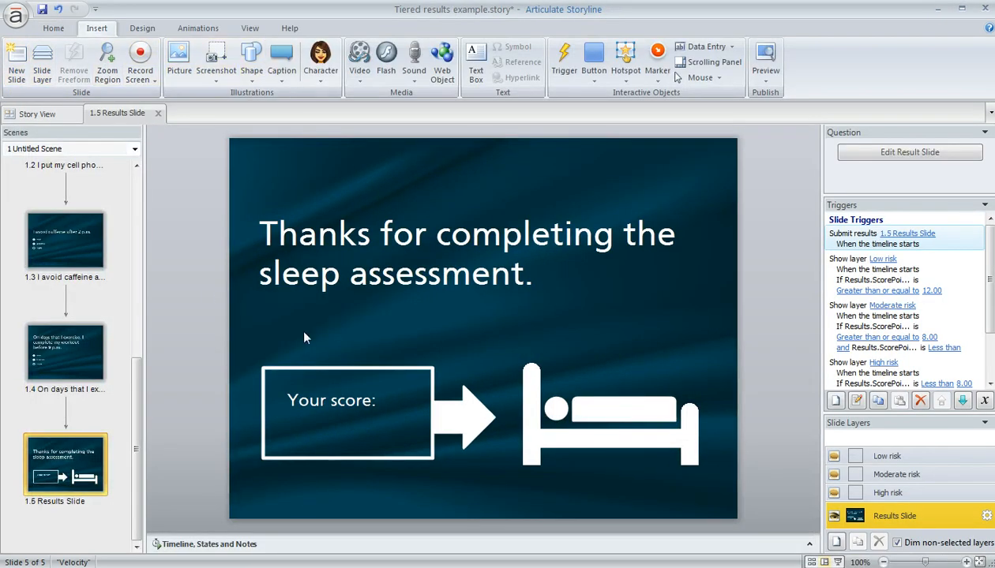
pyautogui.scroll(3)
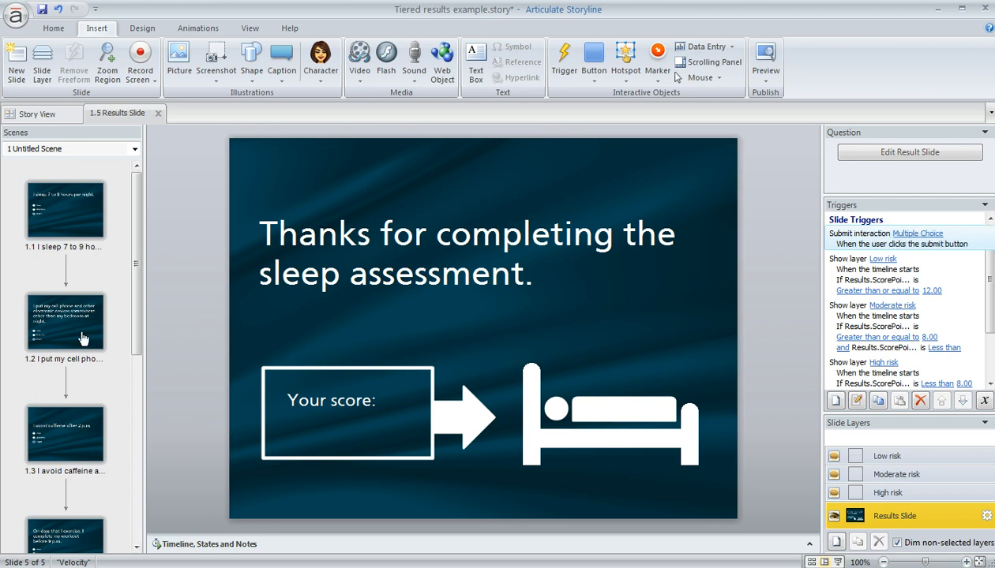
pyautogui.click(65, 322)
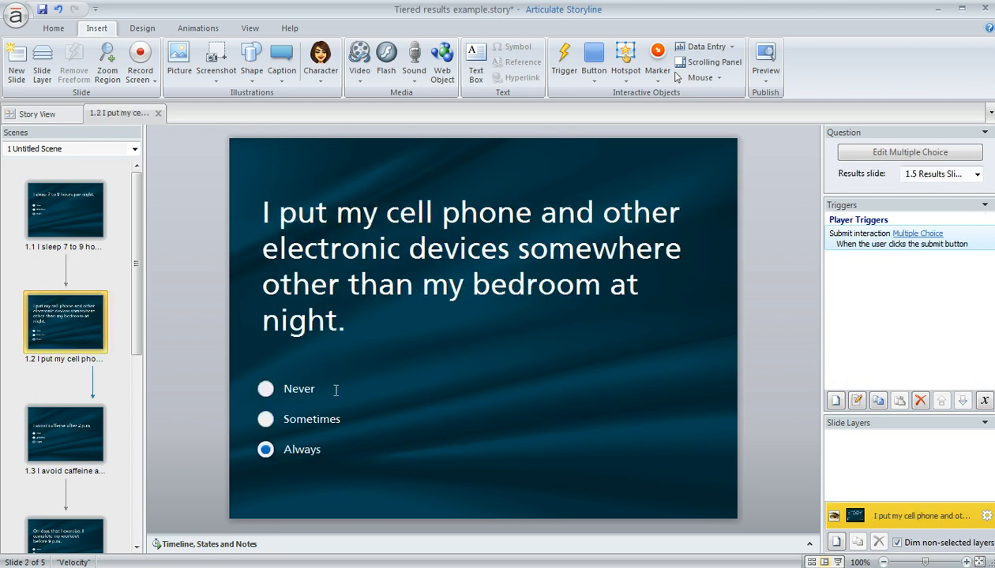
pyautogui.moveTo(345, 470)
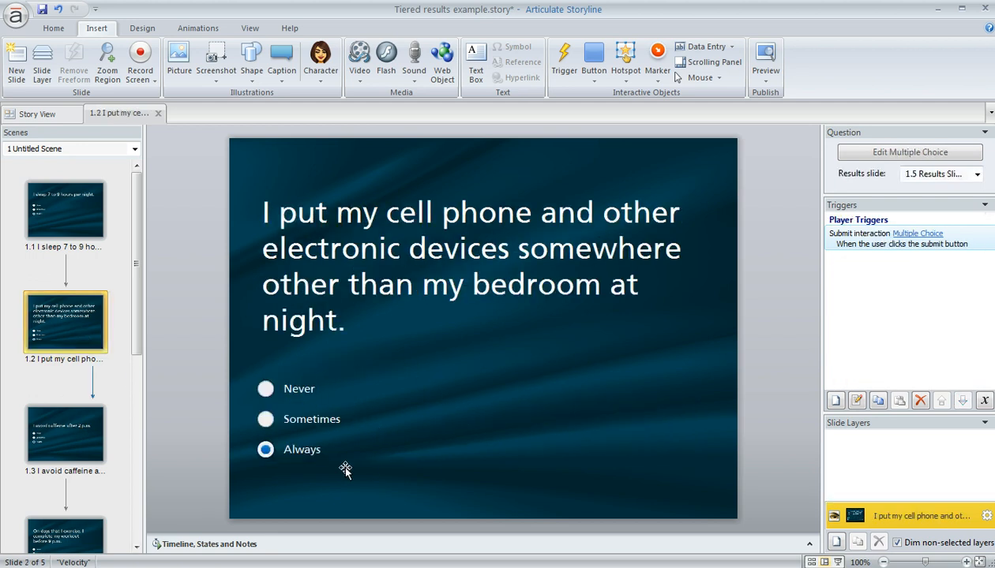
pyautogui.moveTo(388, 503)
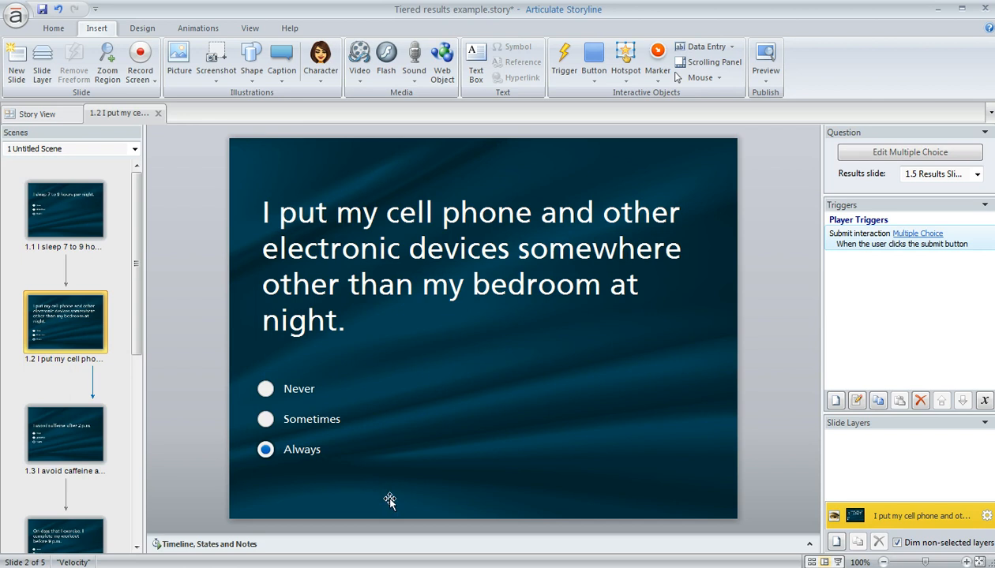
pyautogui.moveTo(858, 158)
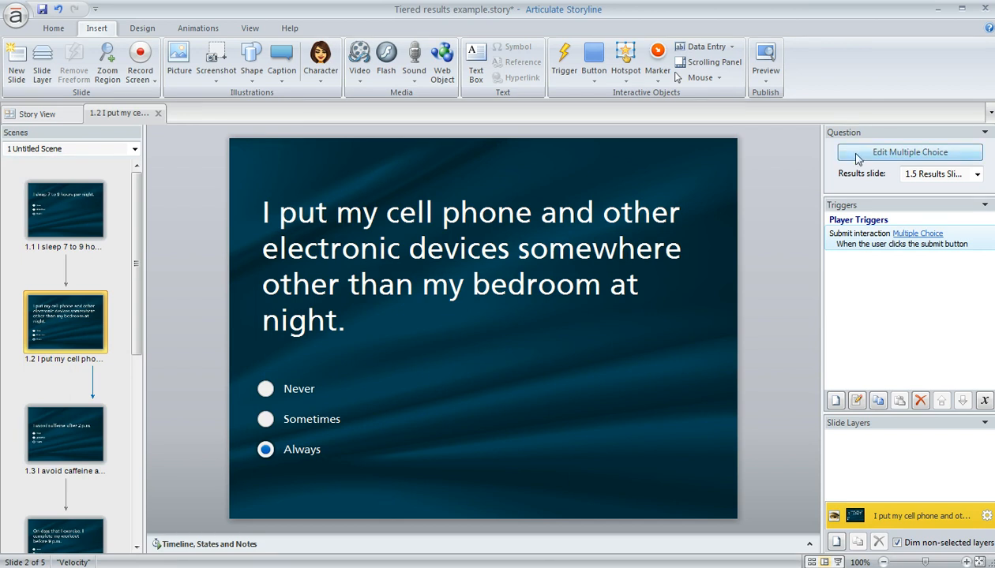
pyautogui.click(909, 151)
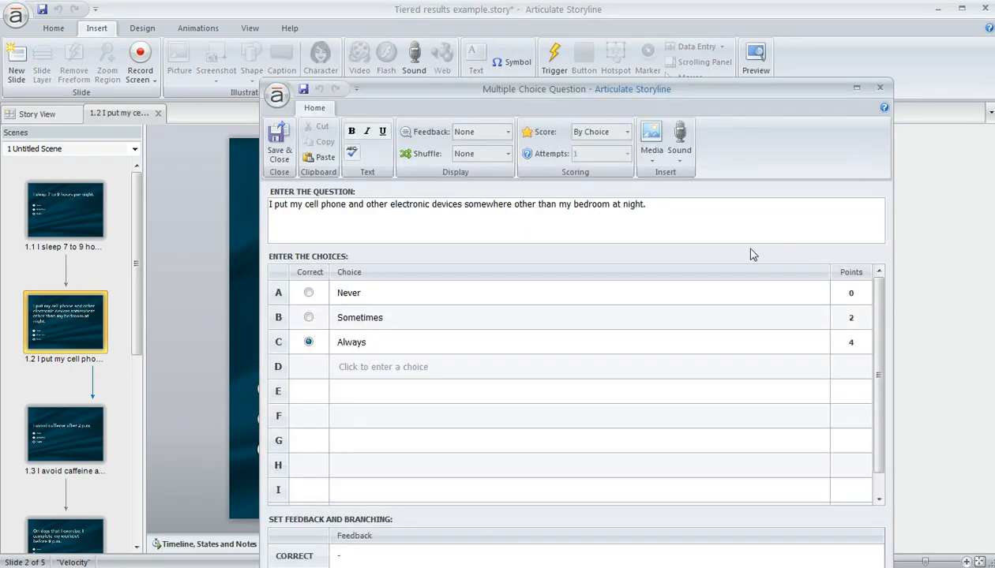
pyautogui.click(626, 131)
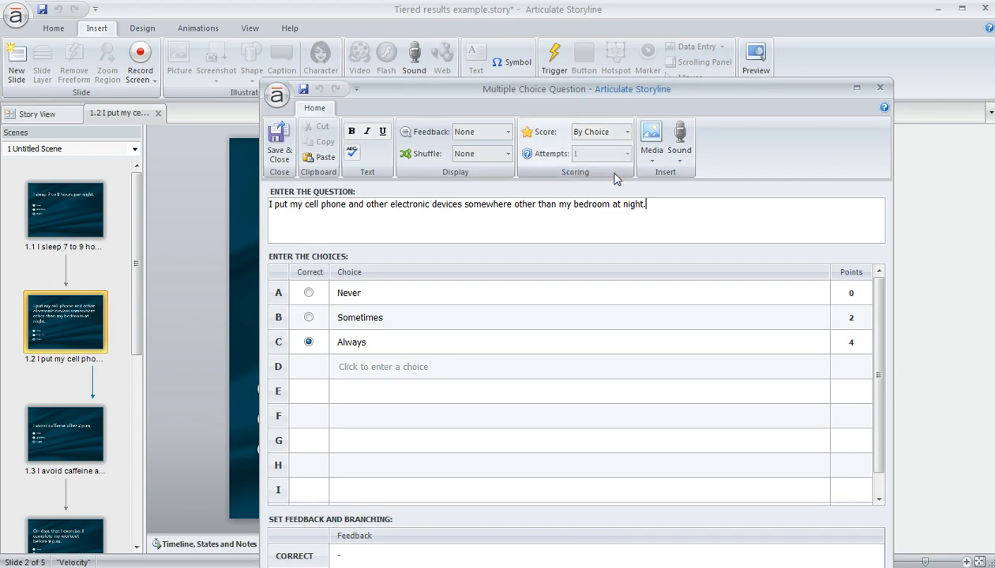
pyautogui.moveTo(866, 364)
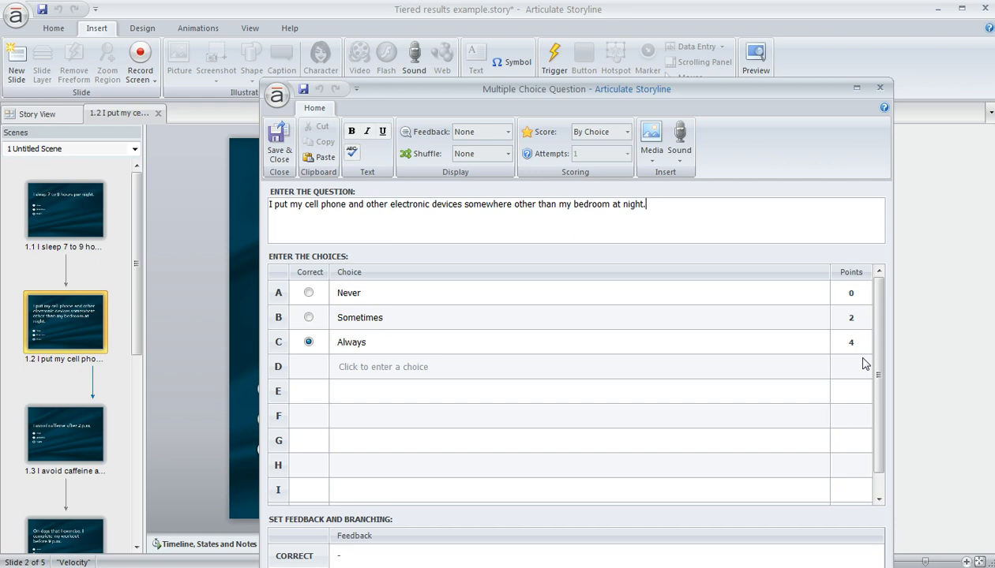
pyautogui.moveTo(866, 319)
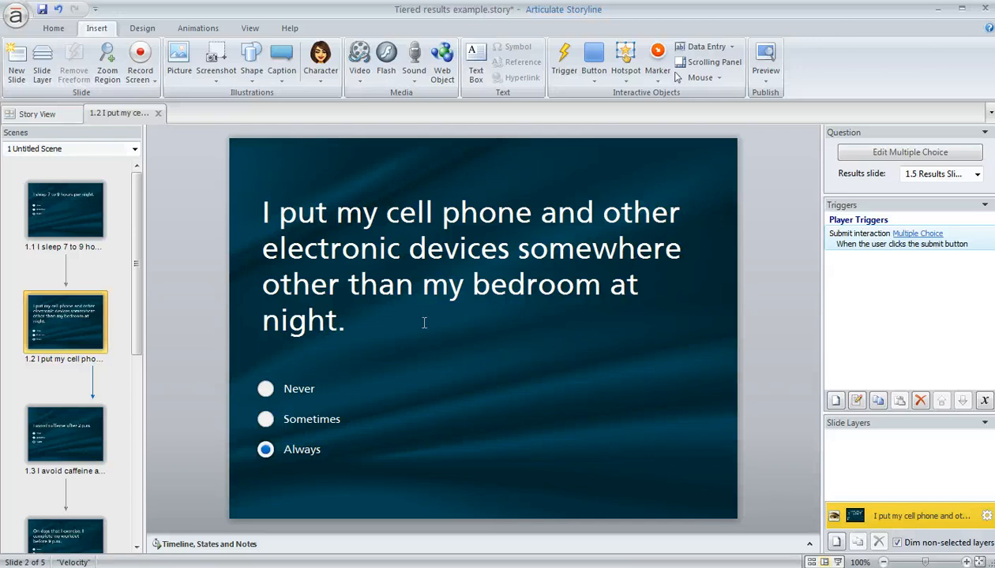
# Open slide 1.5, the Results Slide, for editing.
pyautogui.click(65, 464)
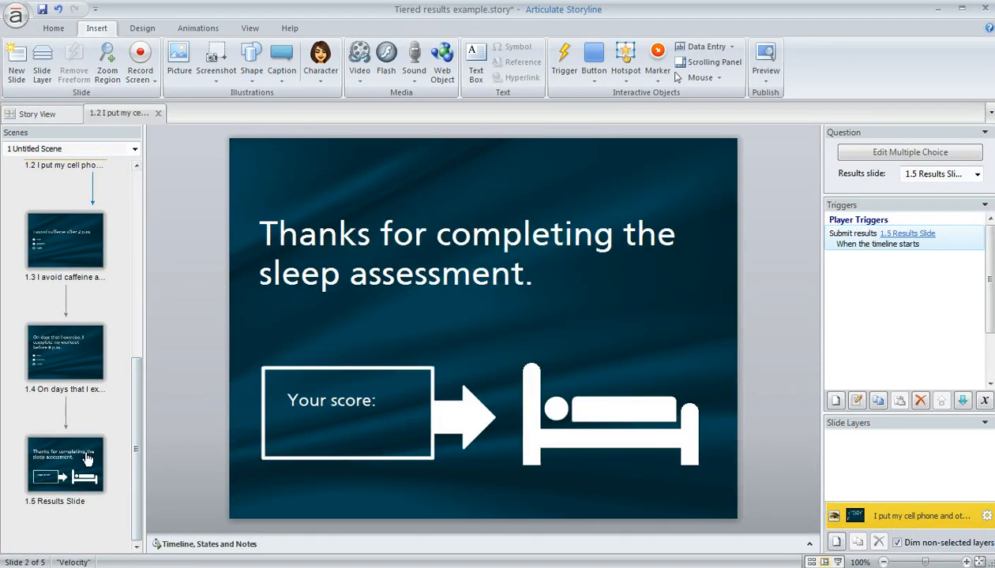
pyautogui.click(65, 464)
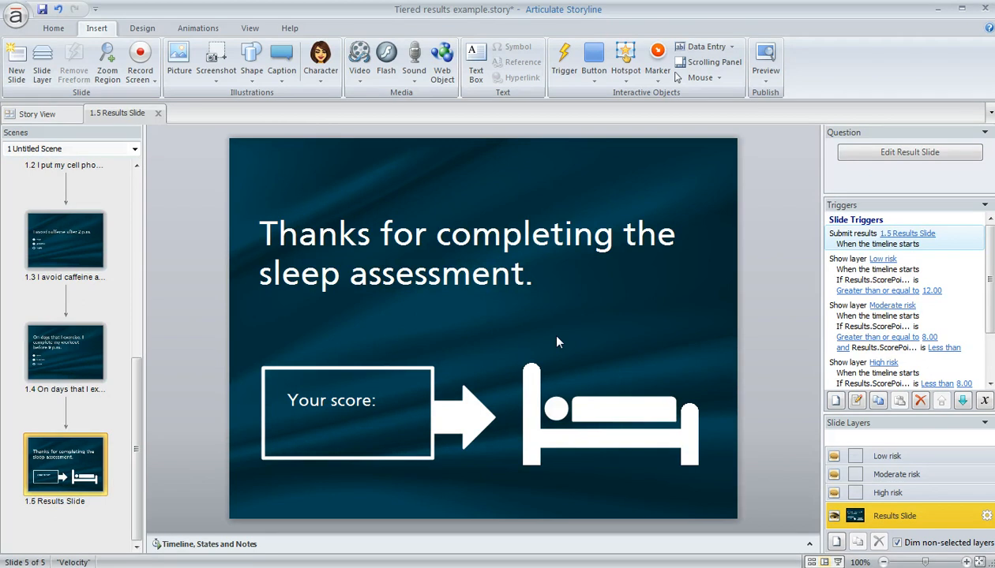
pyautogui.moveTo(272, 199)
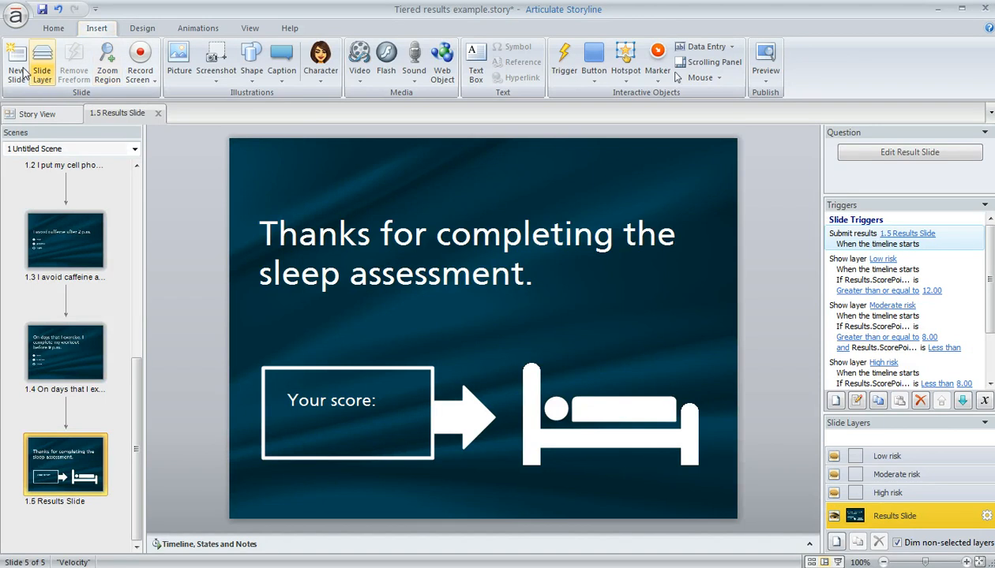
pyautogui.click(15, 63)
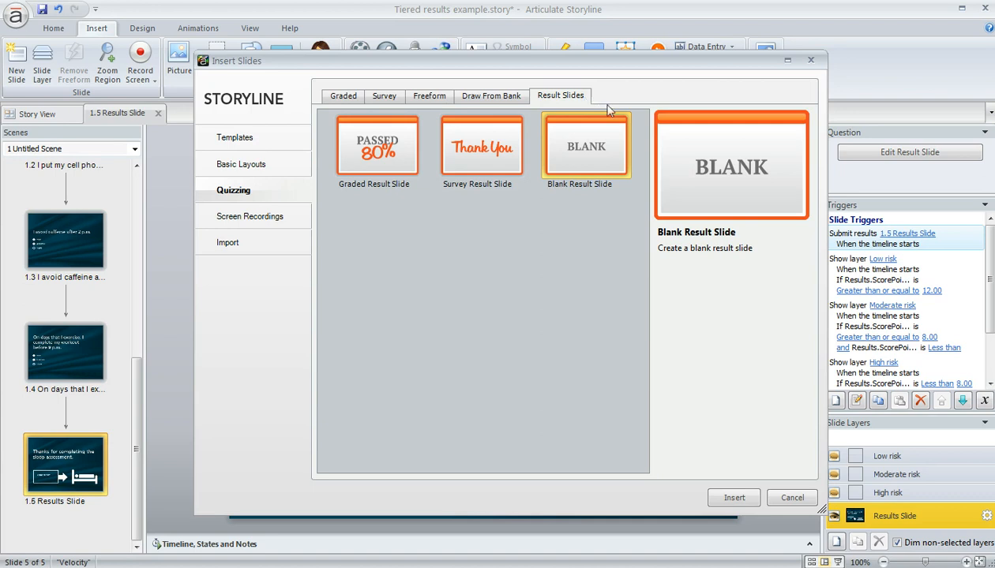
pyautogui.moveTo(615, 158)
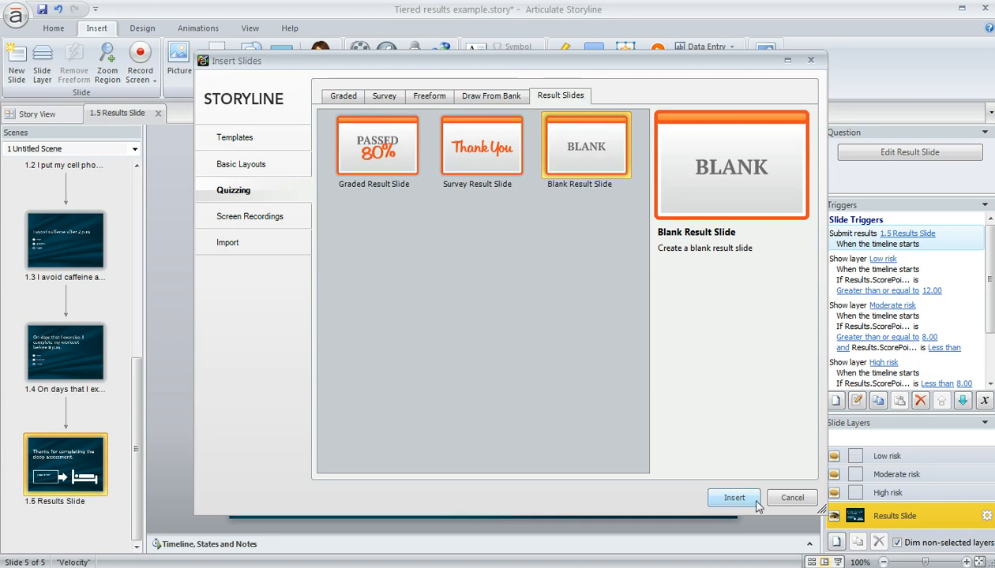
pyautogui.click(734, 497)
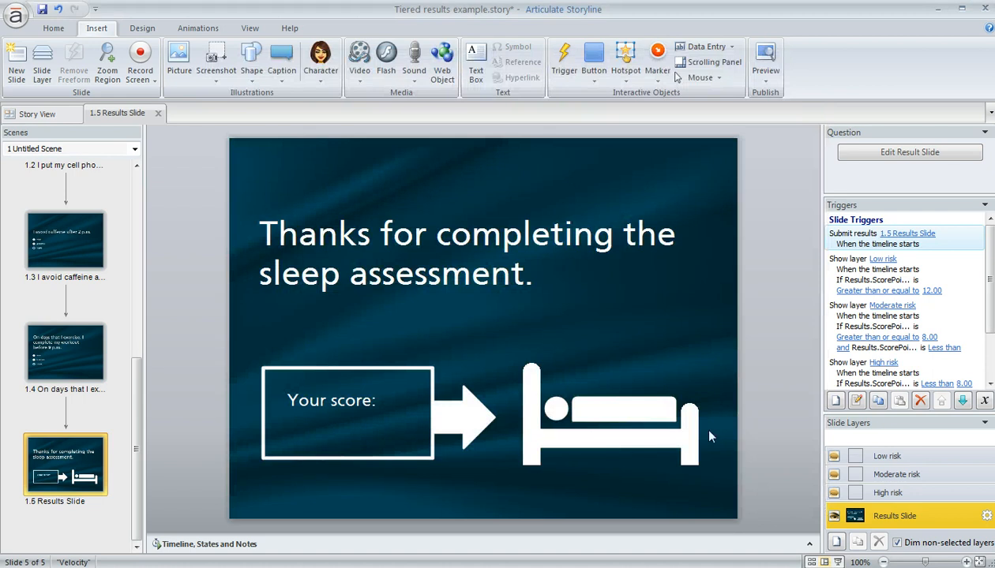
pyautogui.moveTo(612, 350)
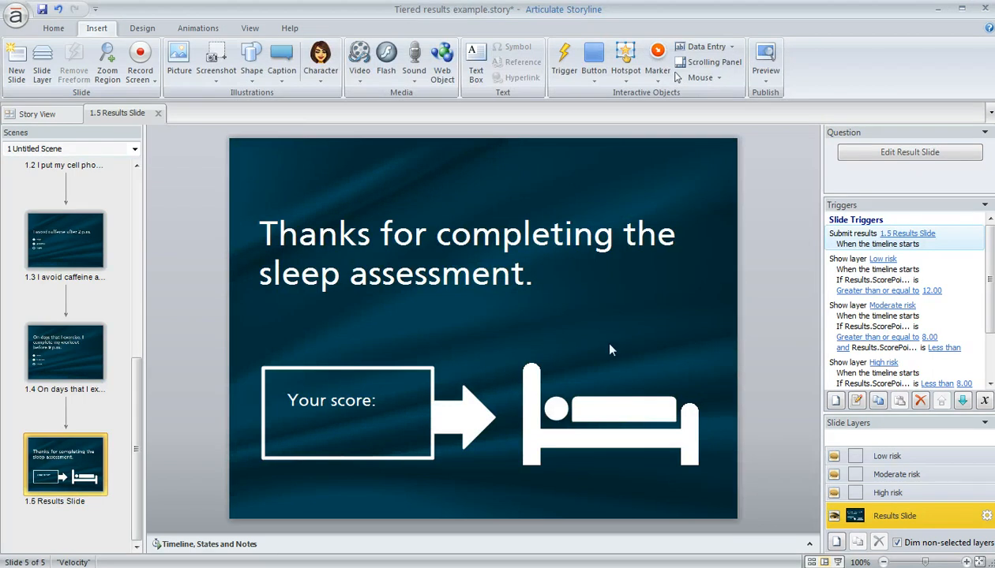
# Select the Results Slide base layer to review its Show layer triggers.
pyautogui.click(465, 252)
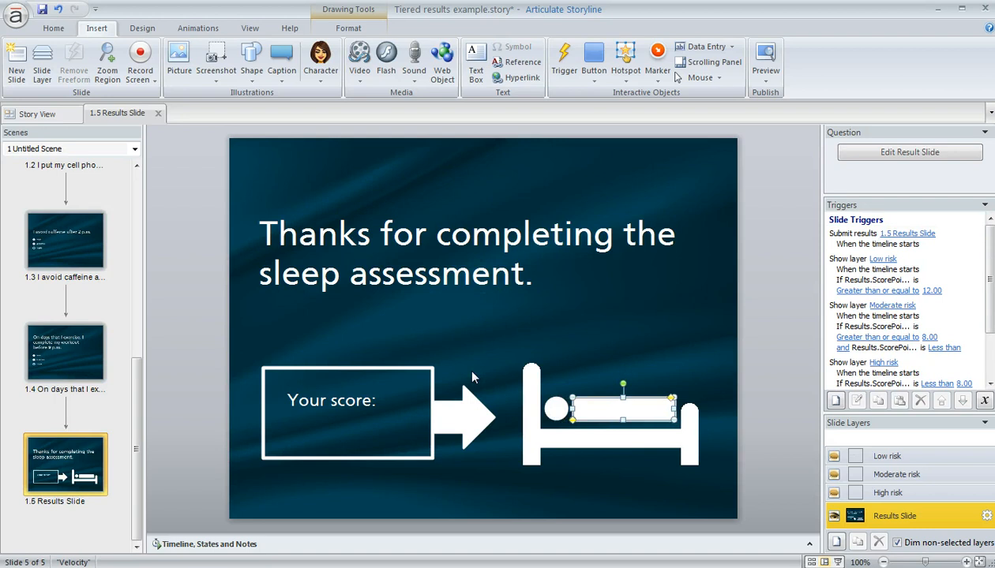
pyautogui.moveTo(687, 351)
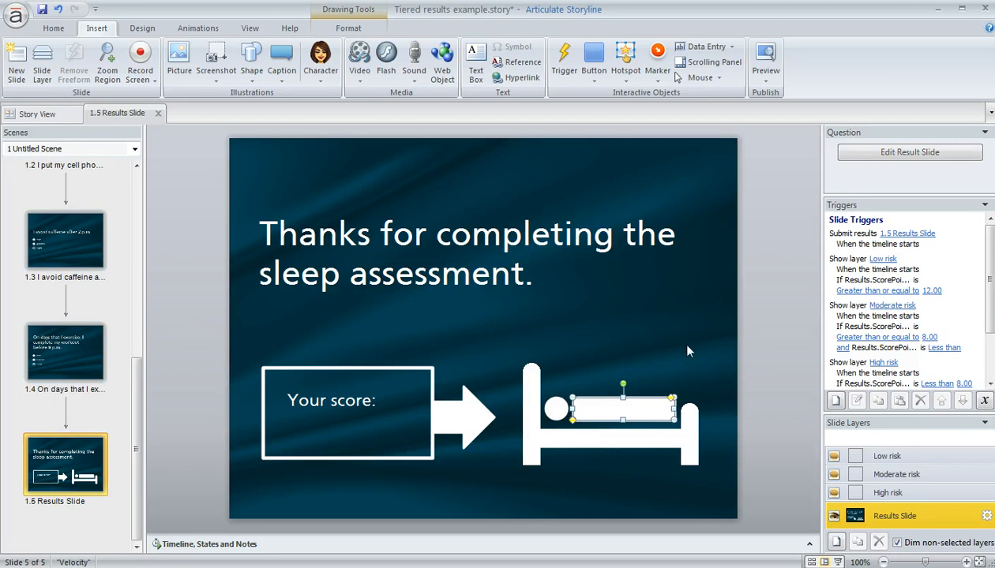
pyautogui.click(780, 308)
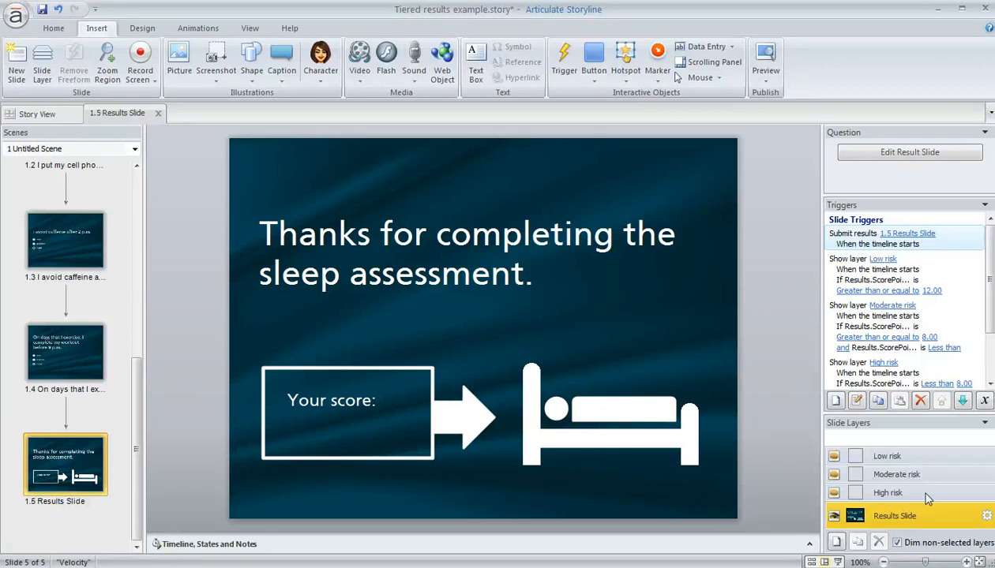
# View the High risk and then the Moderate risk layer.
pyautogui.click(887, 493)
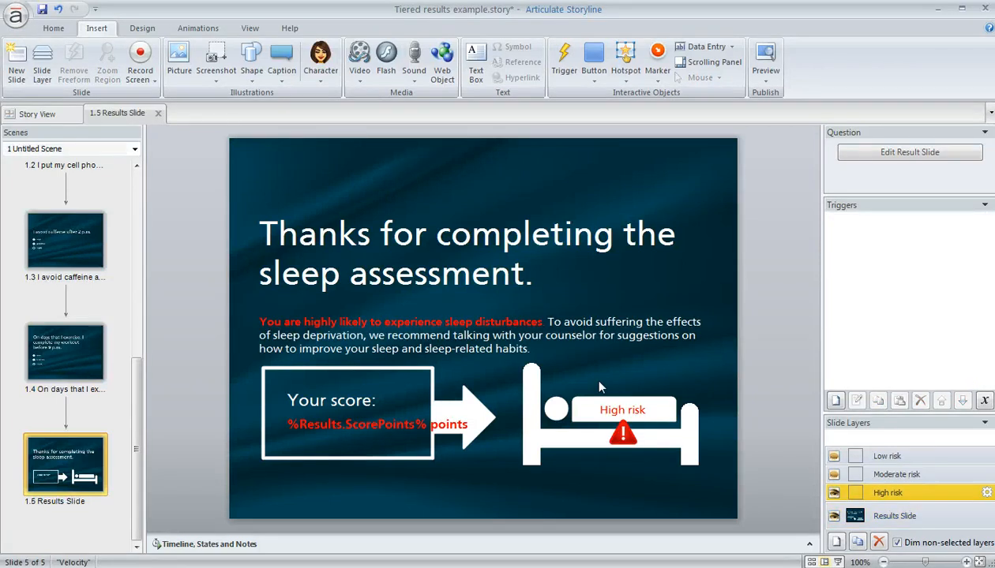
pyautogui.moveTo(624, 365)
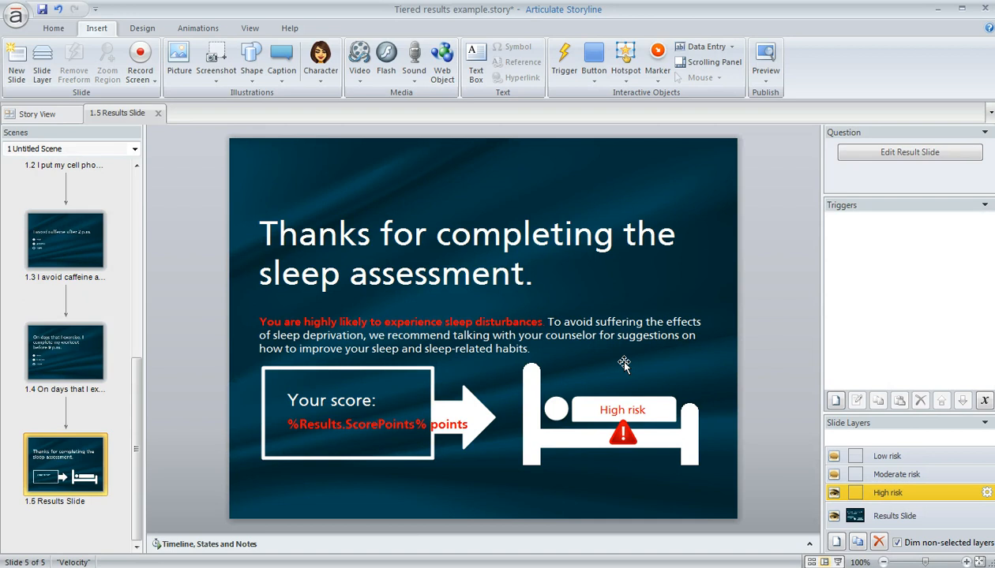
pyautogui.moveTo(641, 350)
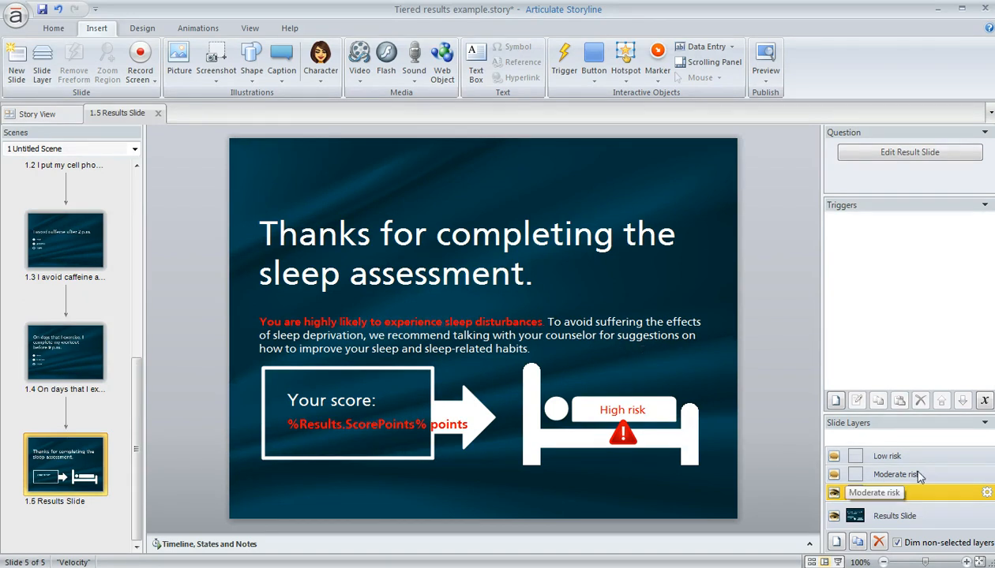
pyautogui.click(896, 475)
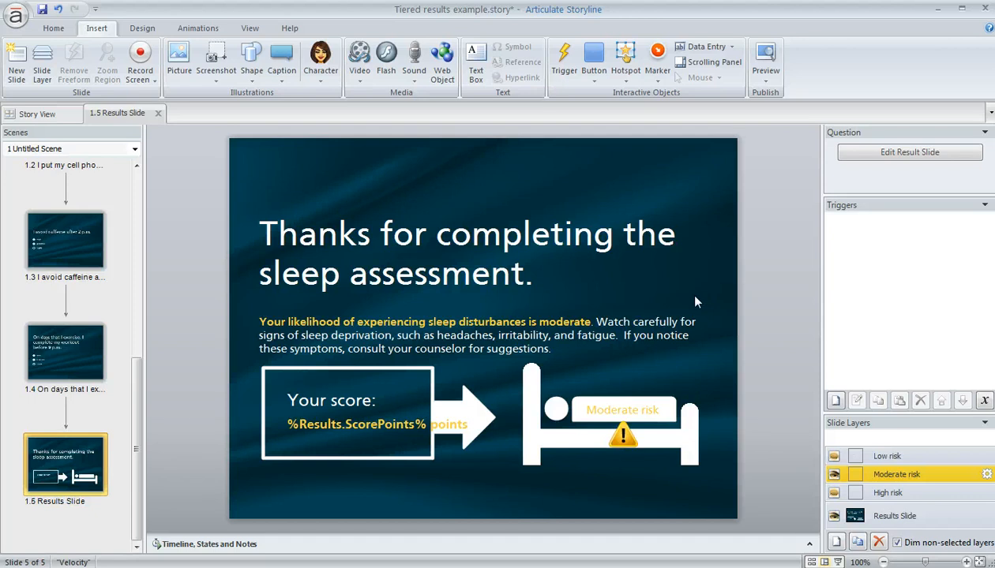
pyautogui.moveTo(947, 460)
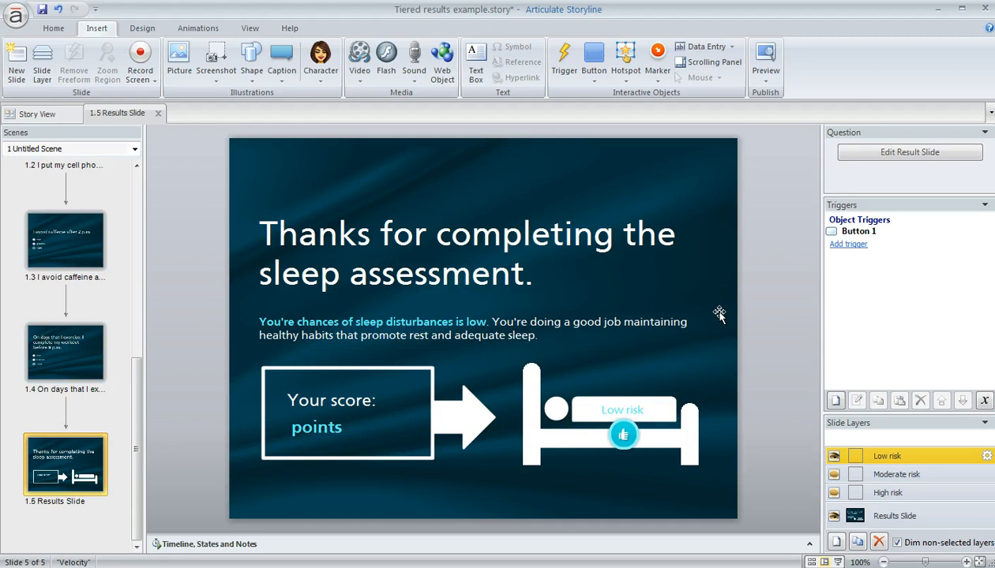
pyautogui.moveTo(931, 474)
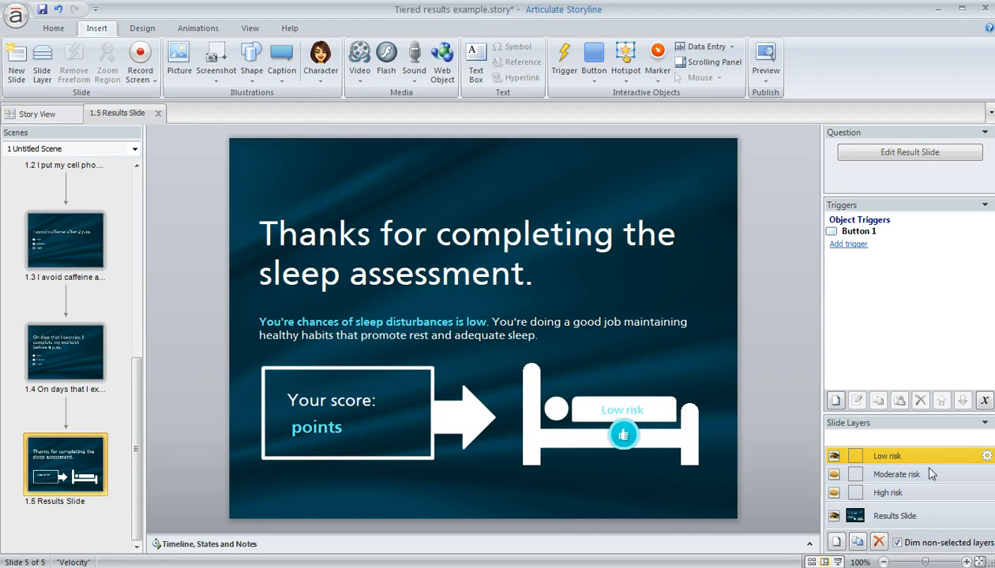
pyautogui.moveTo(940, 515)
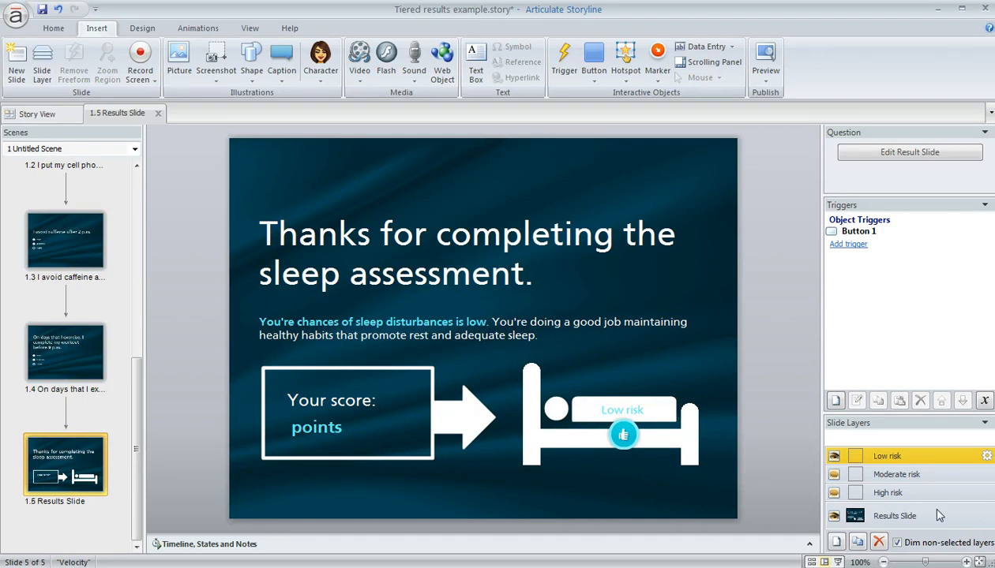
pyautogui.moveTo(835, 541)
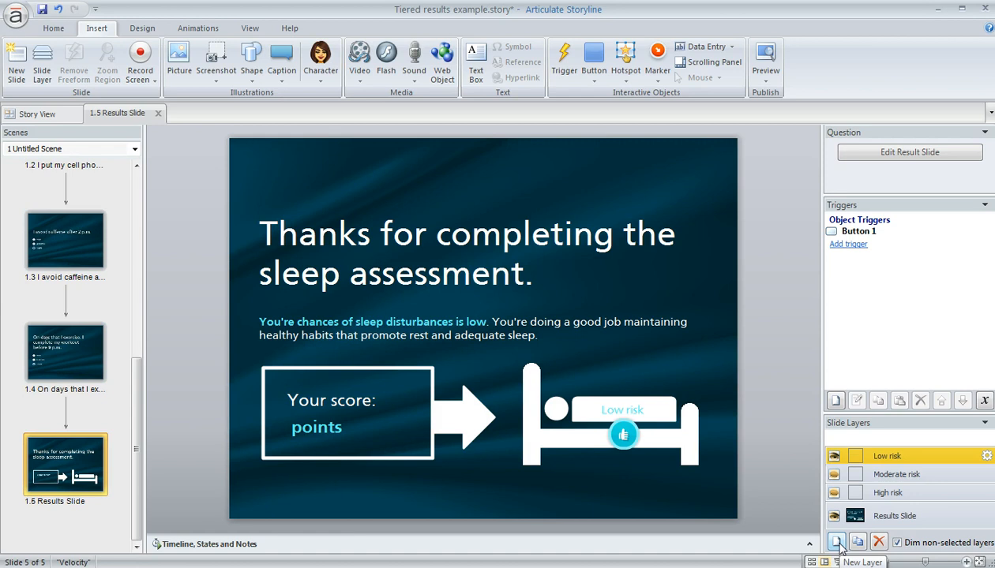
pyautogui.moveTo(906, 534)
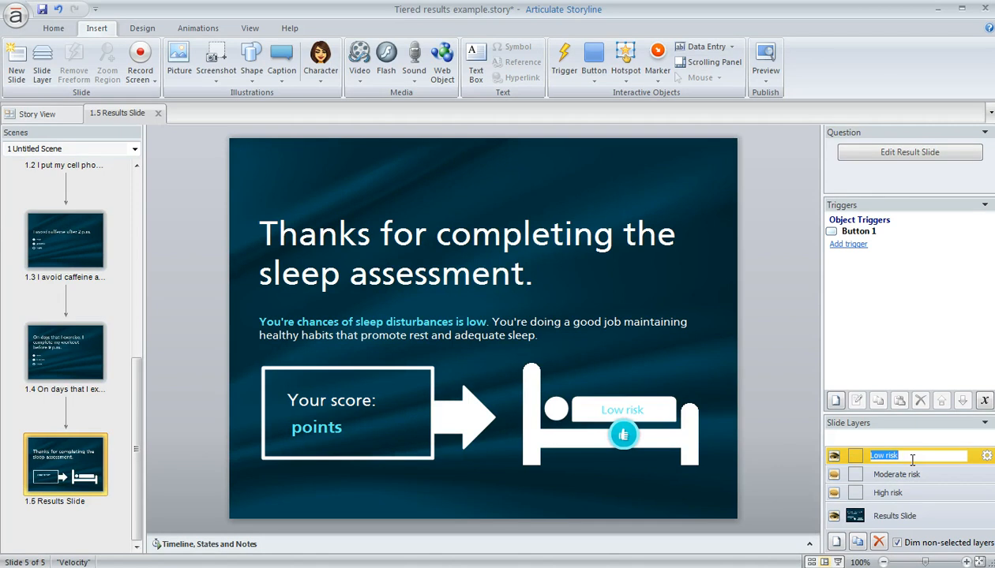
pyautogui.moveTo(827, 363)
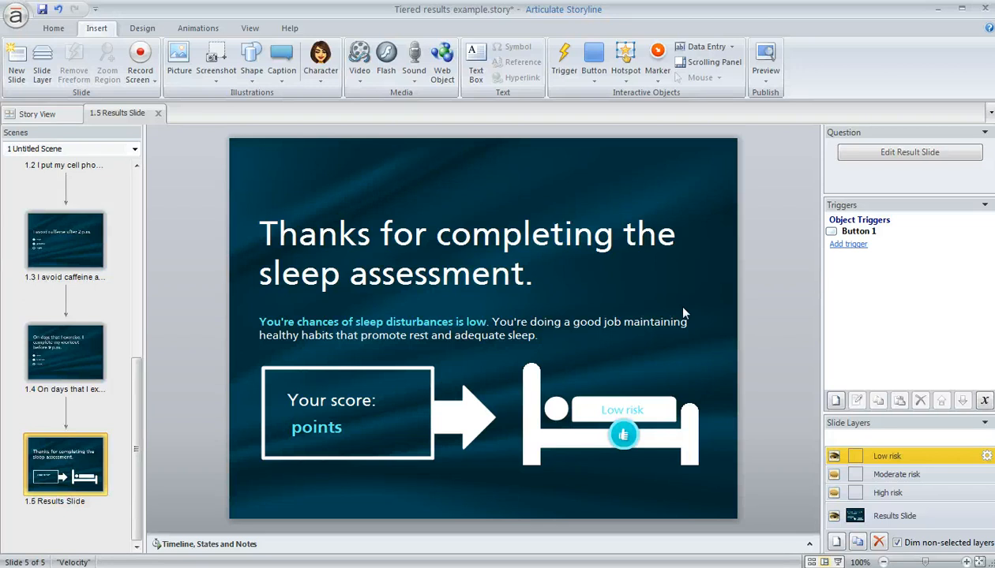
pyautogui.moveTo(835, 521)
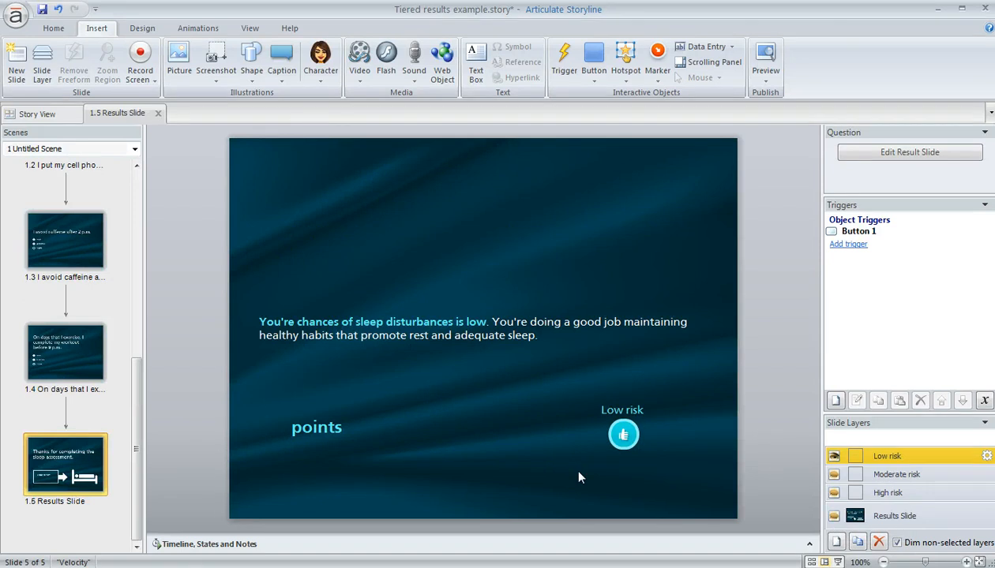
# Open the High risk layer and click into its score points text.
pyautogui.click(896, 474)
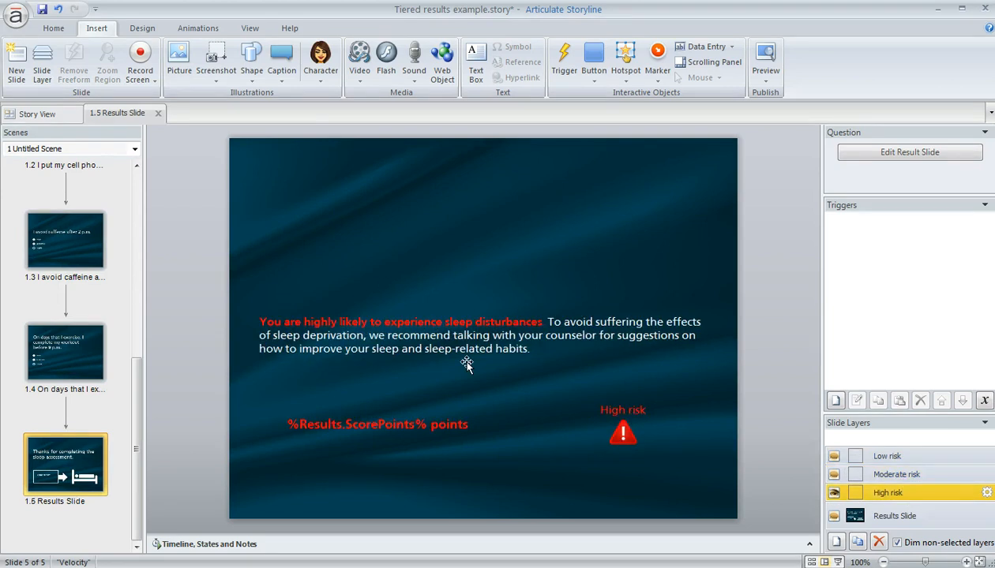
pyautogui.moveTo(454, 446)
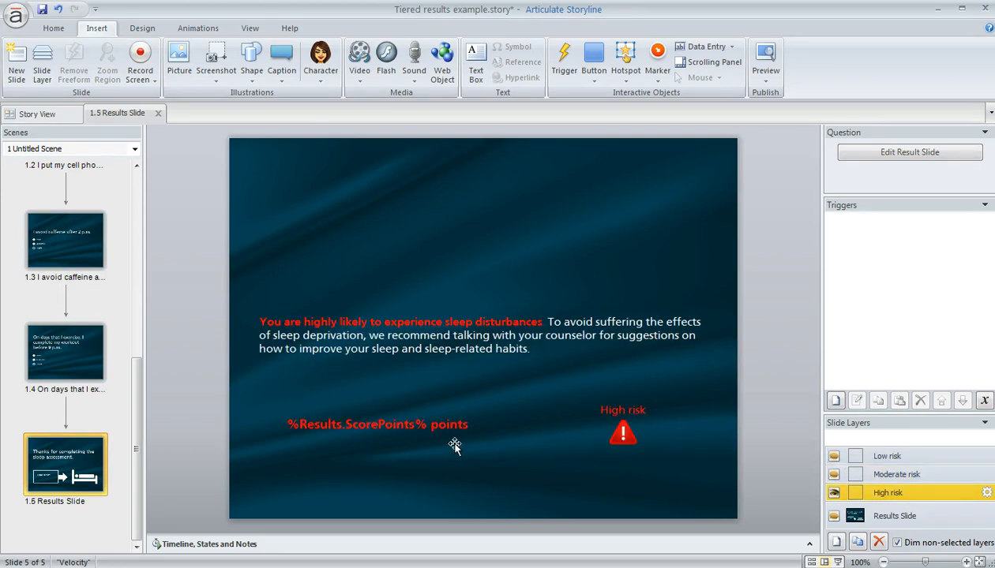
pyautogui.moveTo(401, 442)
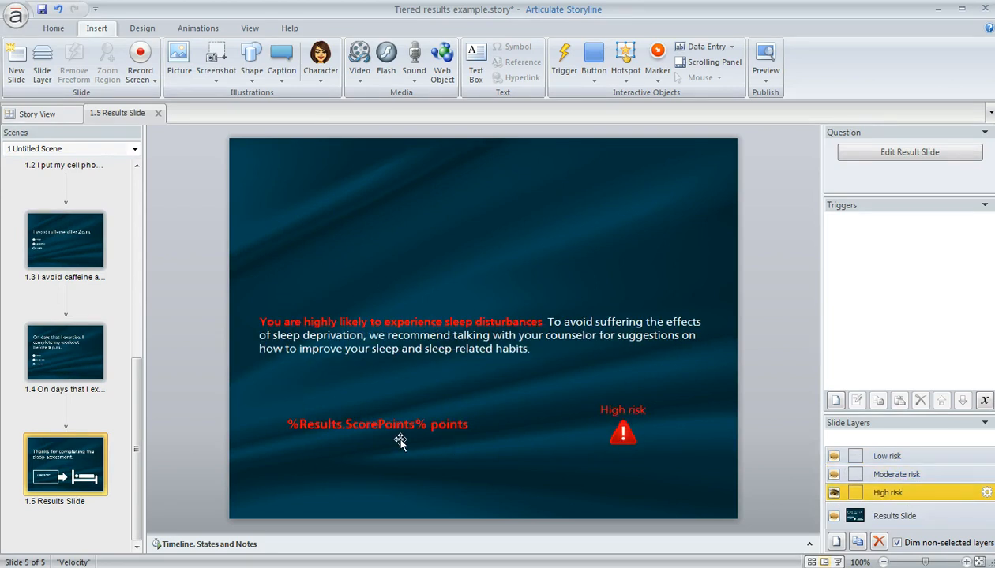
pyautogui.moveTo(639, 475)
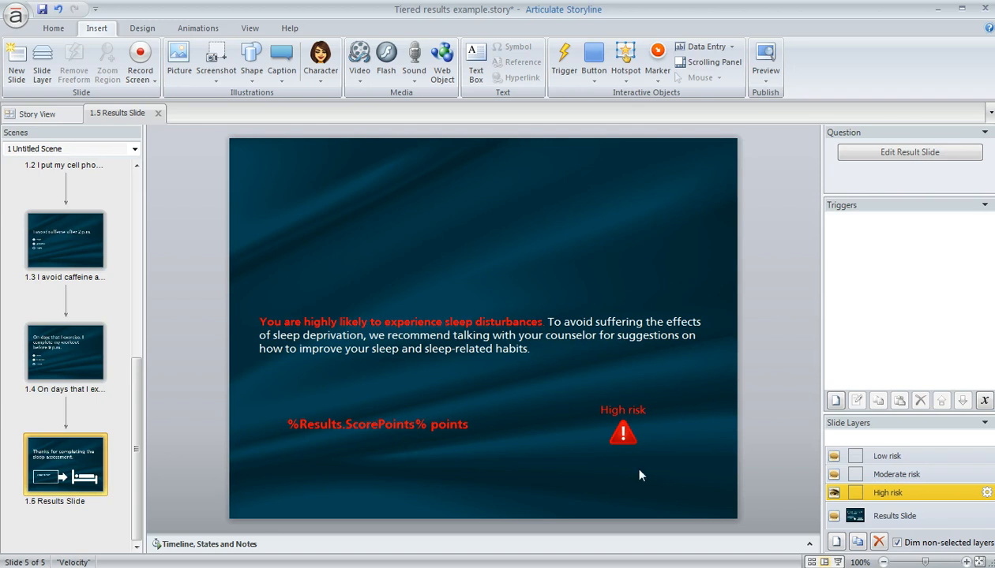
pyautogui.click(377, 425)
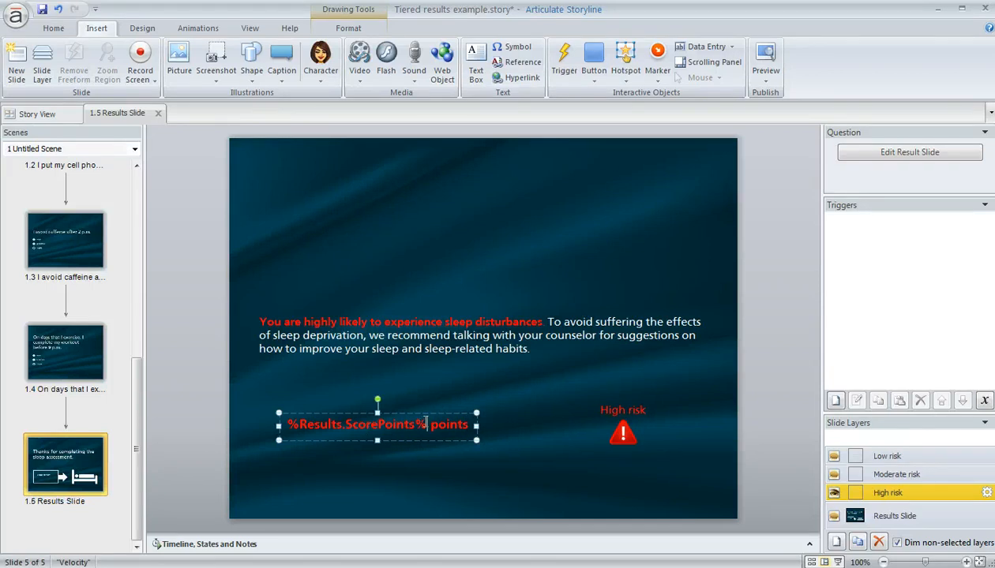
# Replace the High risk points text's variable with a re-inserted Results.ScorePoints reference.
pyautogui.press('Delete')
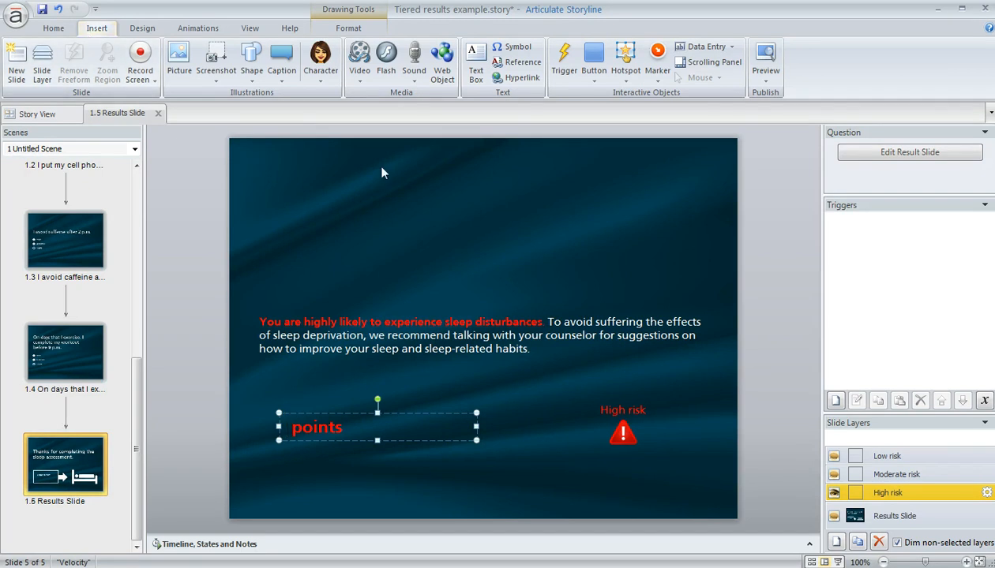
pyautogui.click(516, 62)
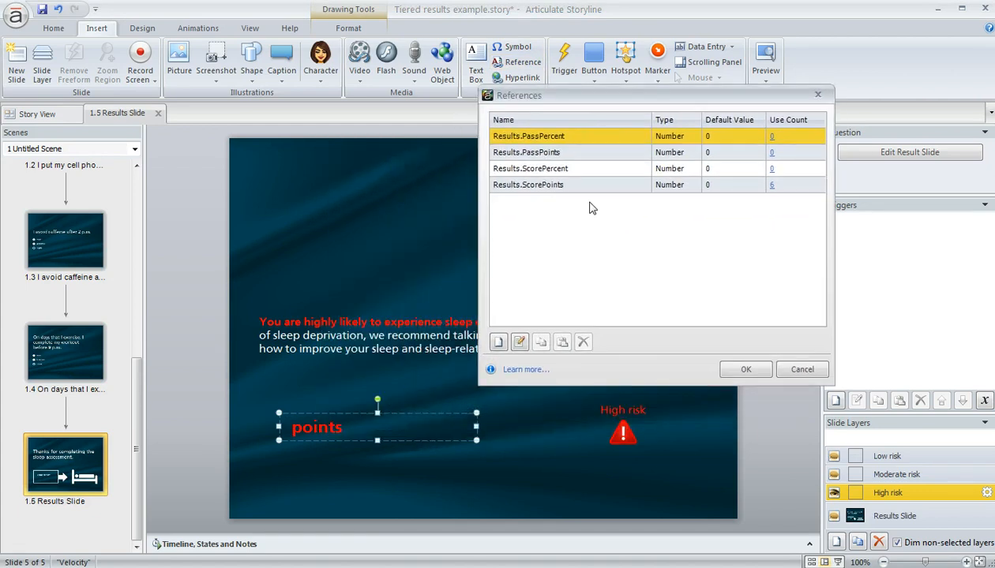
pyautogui.moveTo(588, 206)
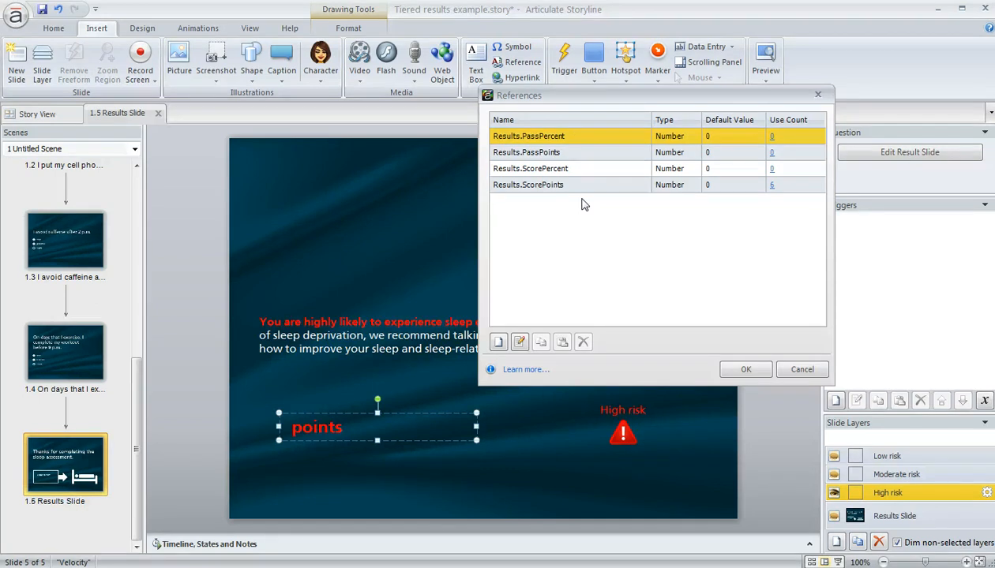
pyautogui.moveTo(535, 196)
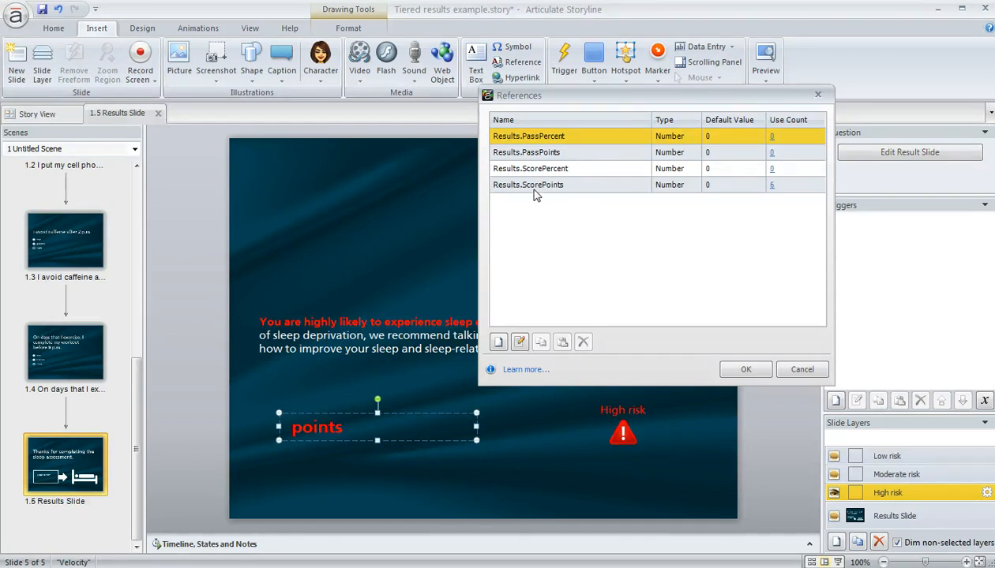
pyautogui.click(527, 184)
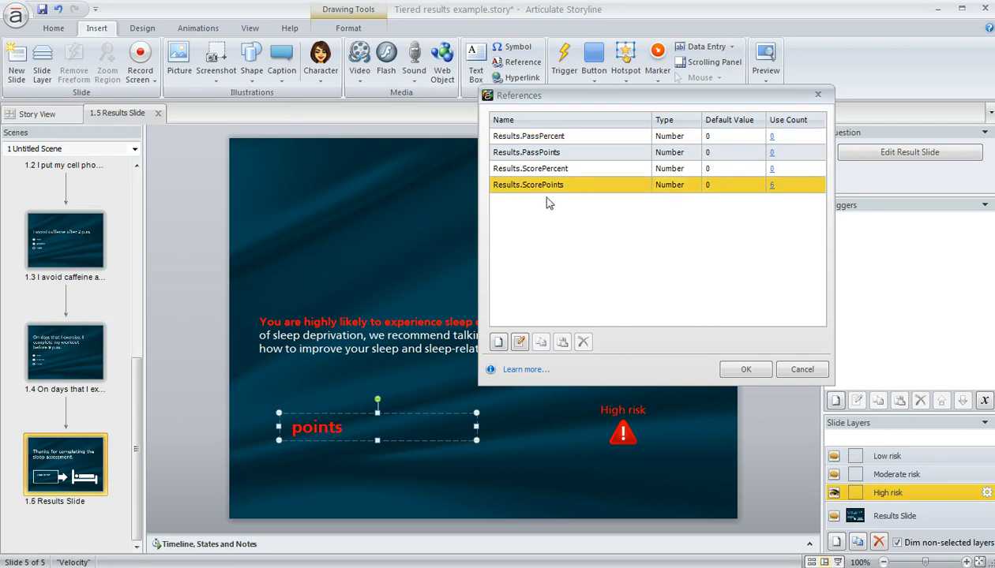
pyautogui.click(745, 369)
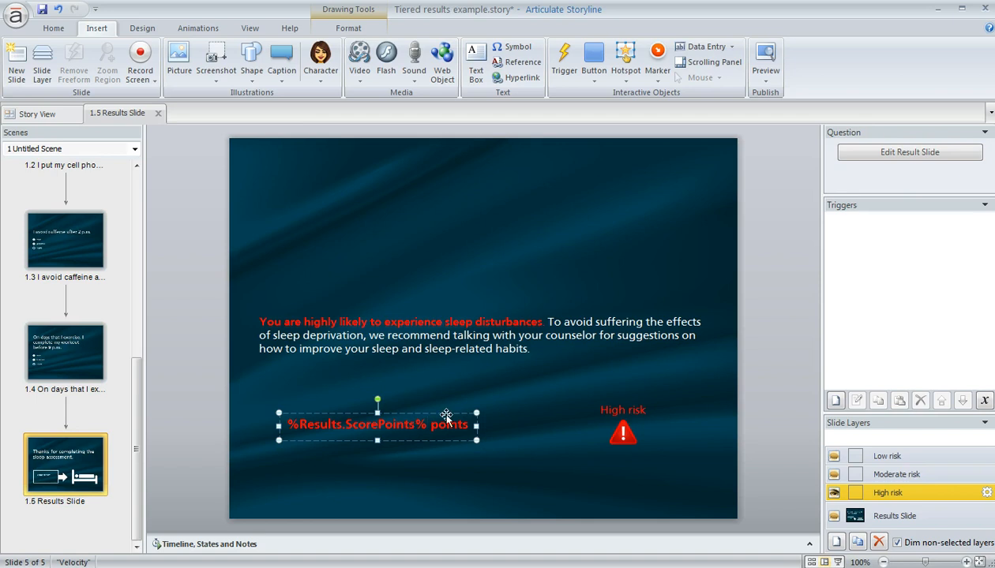
pyautogui.moveTo(618, 465)
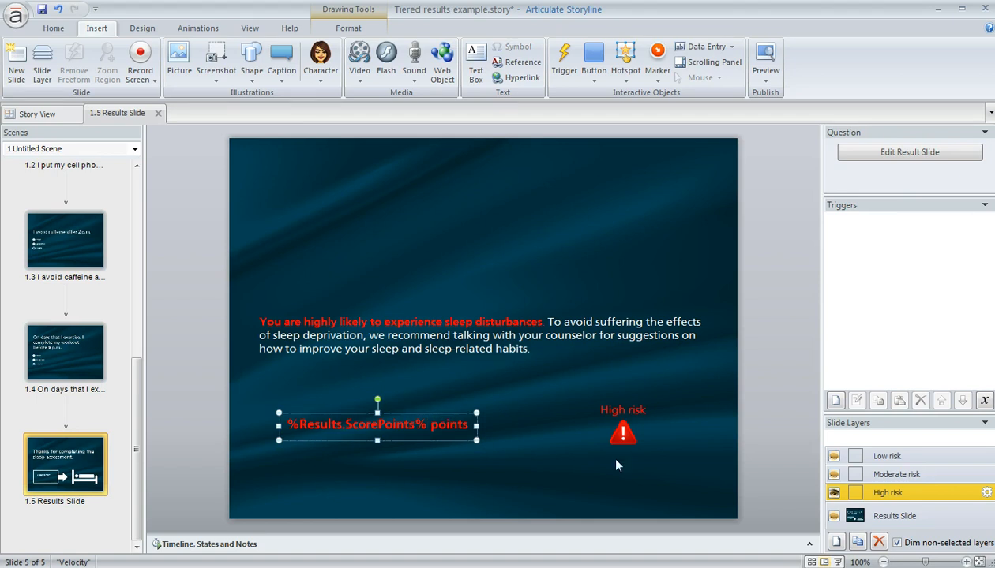
# Insert a Results.ScorePoints reference into the Low risk layer's points text.
pyautogui.click(896, 473)
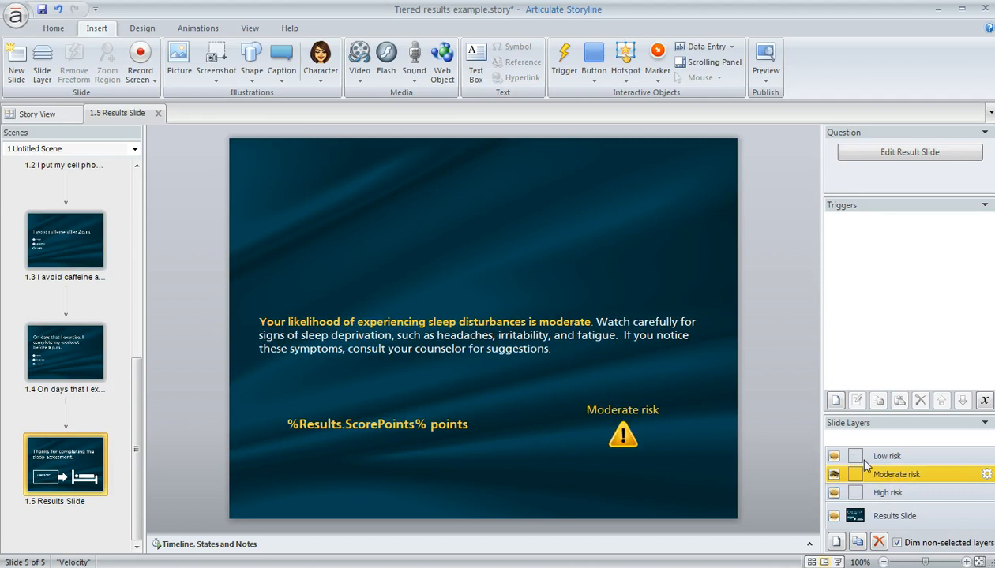
pyautogui.moveTo(842, 493)
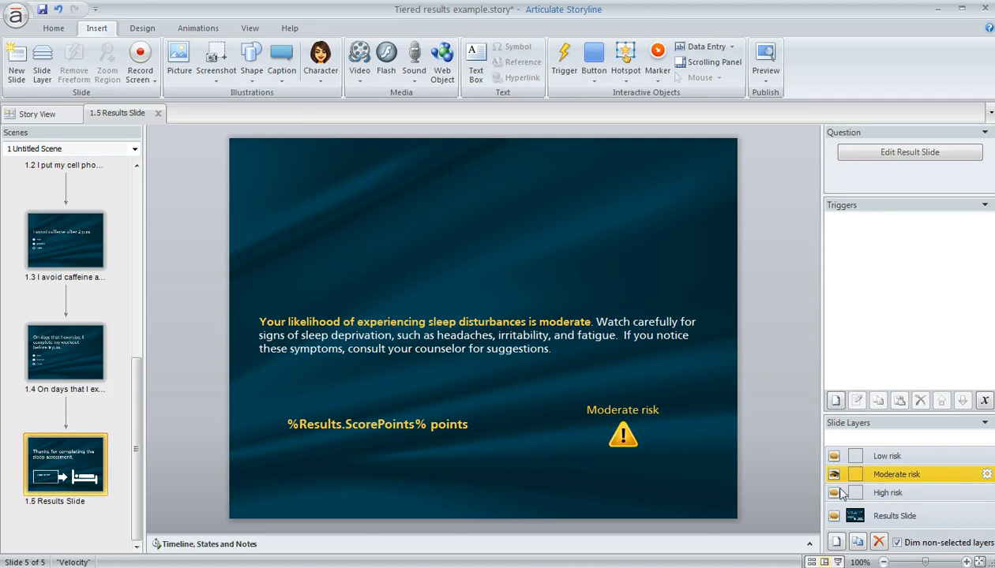
pyautogui.moveTo(656, 487)
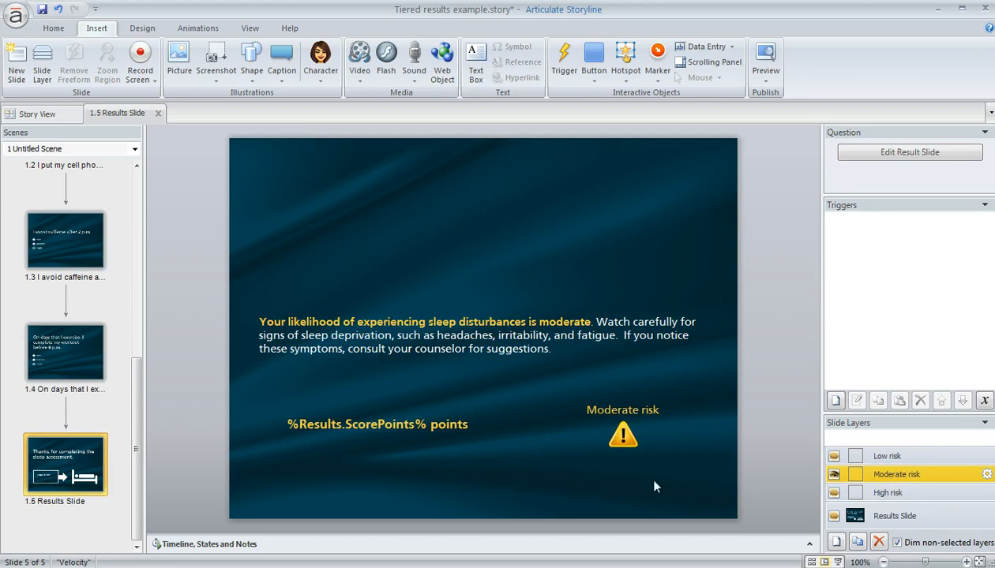
pyautogui.click(885, 455)
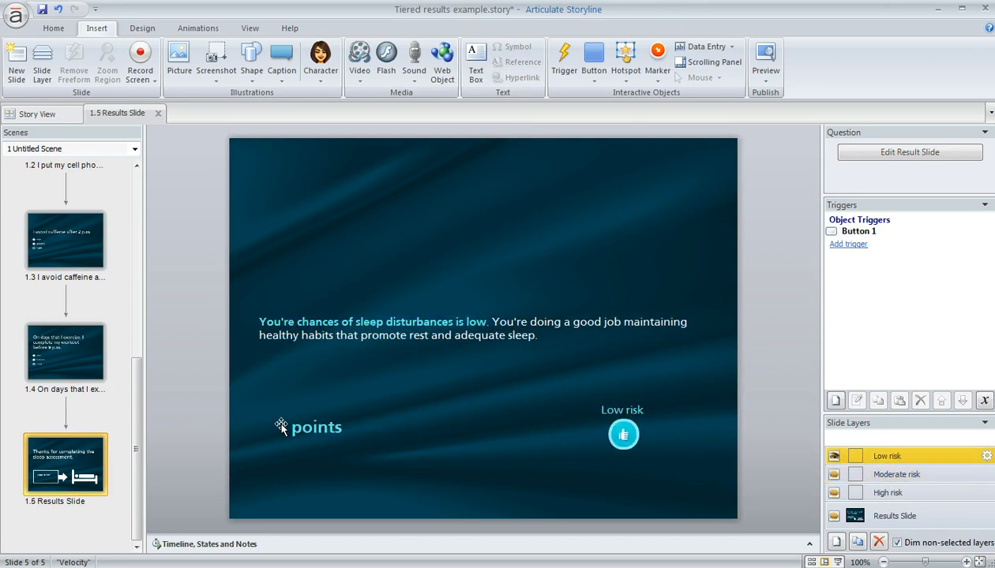
pyautogui.click(315, 427)
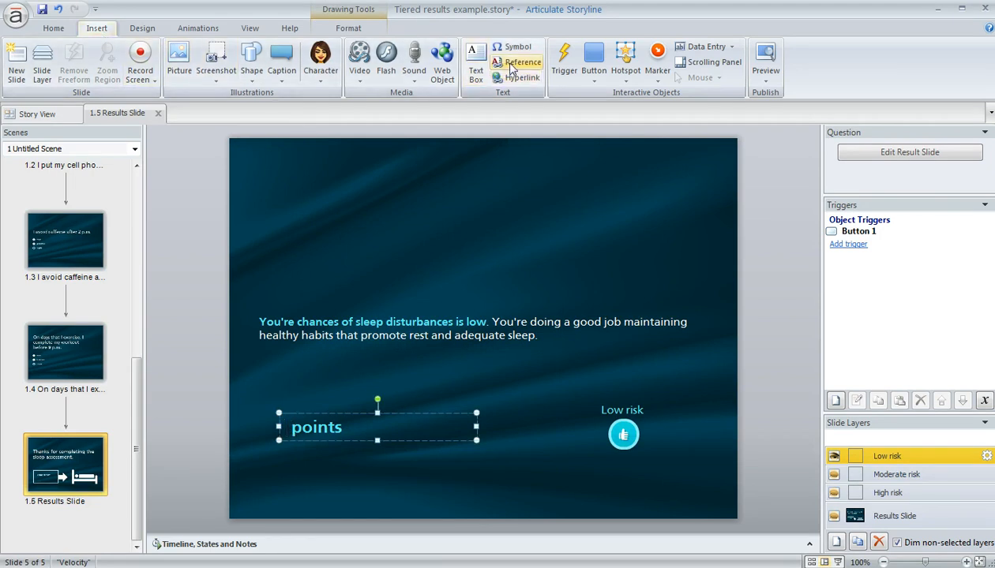
pyautogui.click(516, 63)
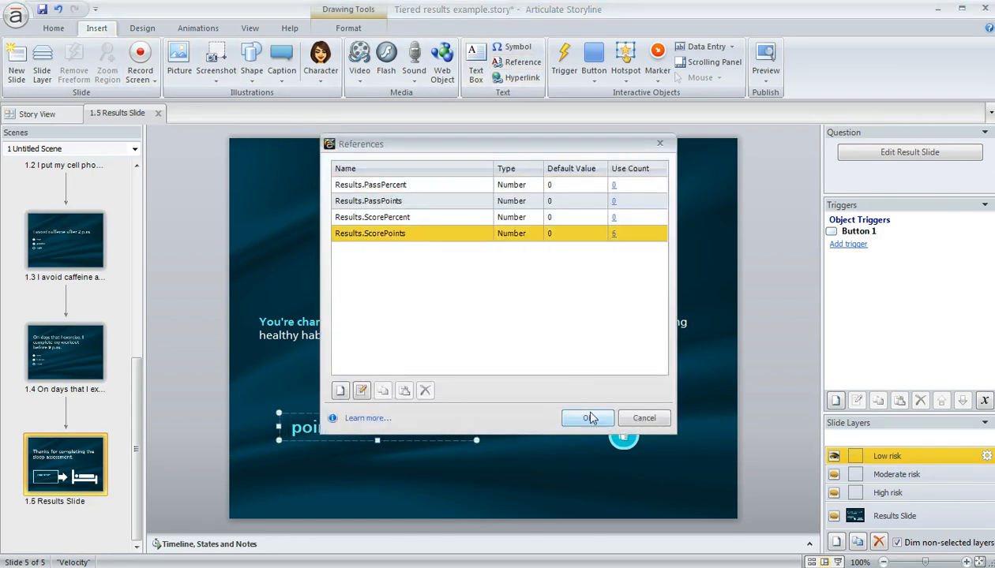
pyautogui.click(587, 417)
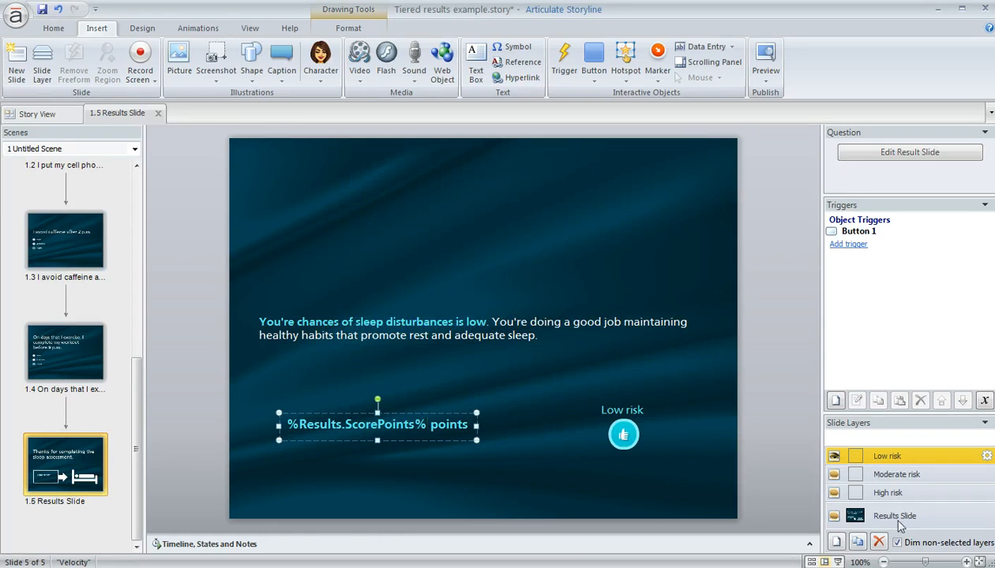
# Inspect the Low risk trigger's ScorePoints ≥ 12 condition, closing the wizard unchanged.
pyautogui.click(894, 516)
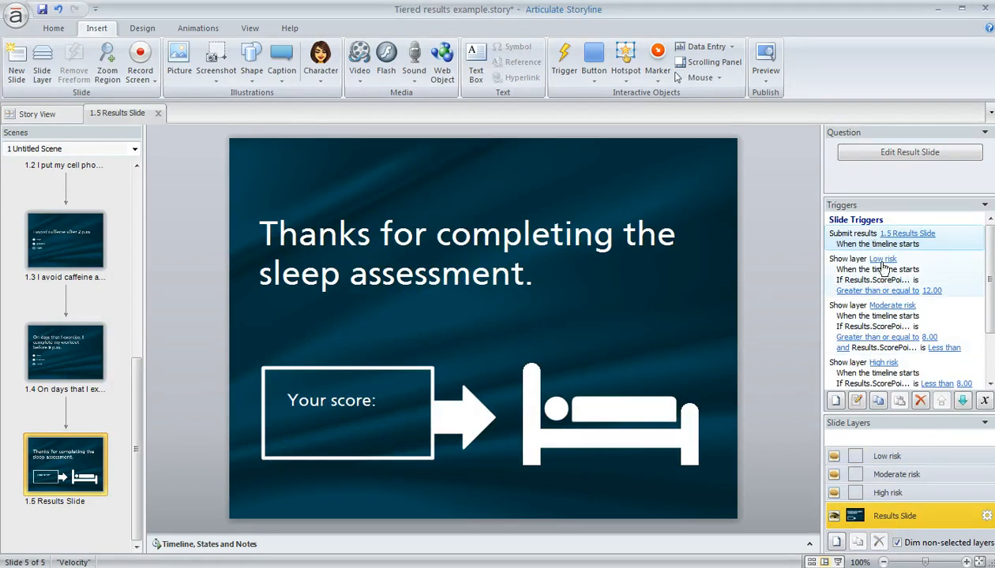
pyautogui.moveTo(853, 285)
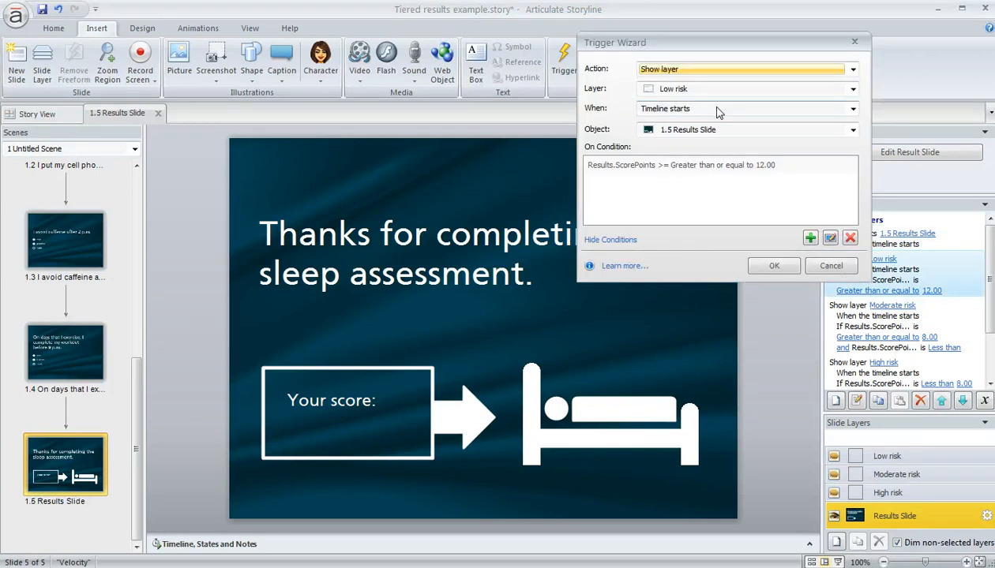
pyautogui.moveTo(629, 82)
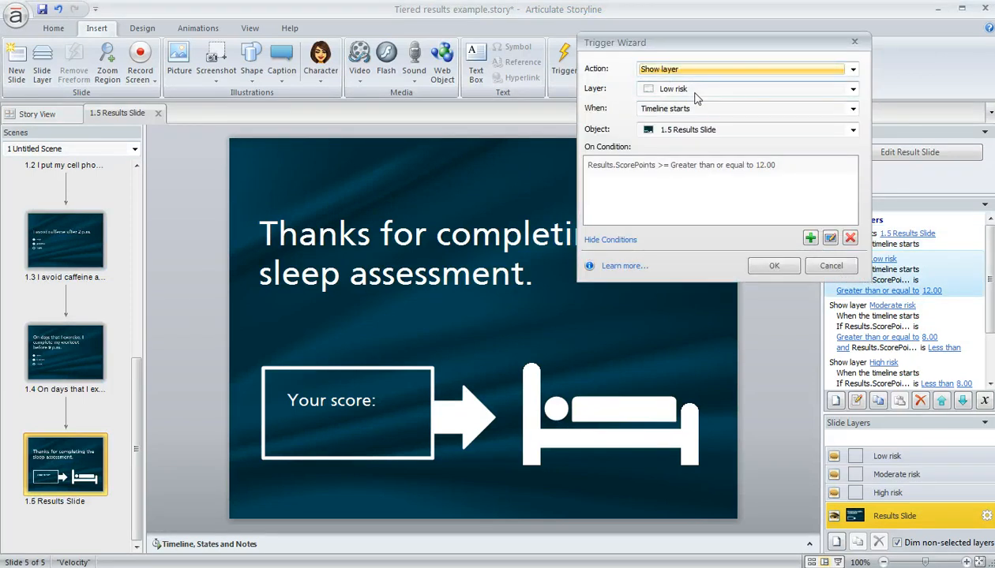
pyautogui.moveTo(704, 100)
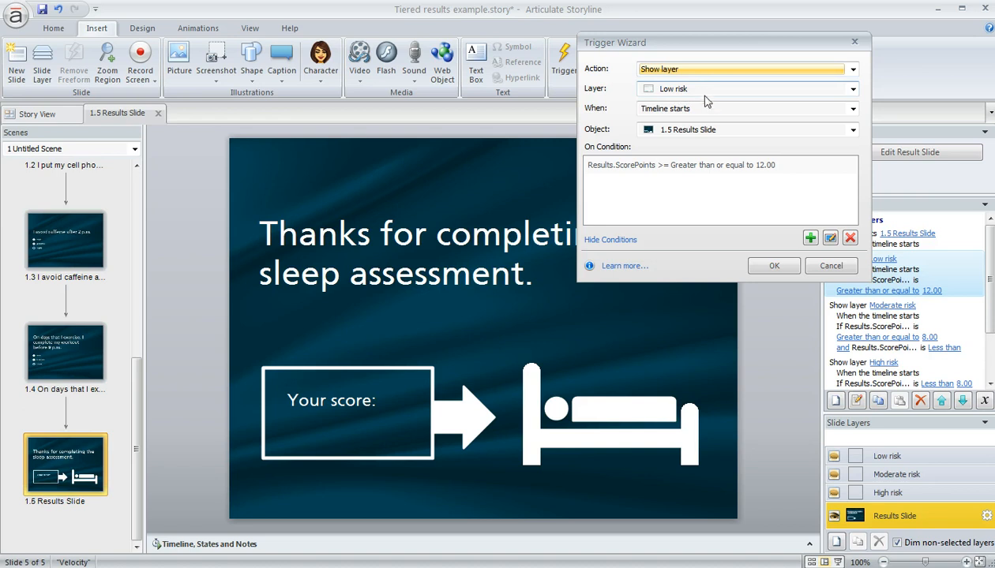
pyautogui.moveTo(730, 148)
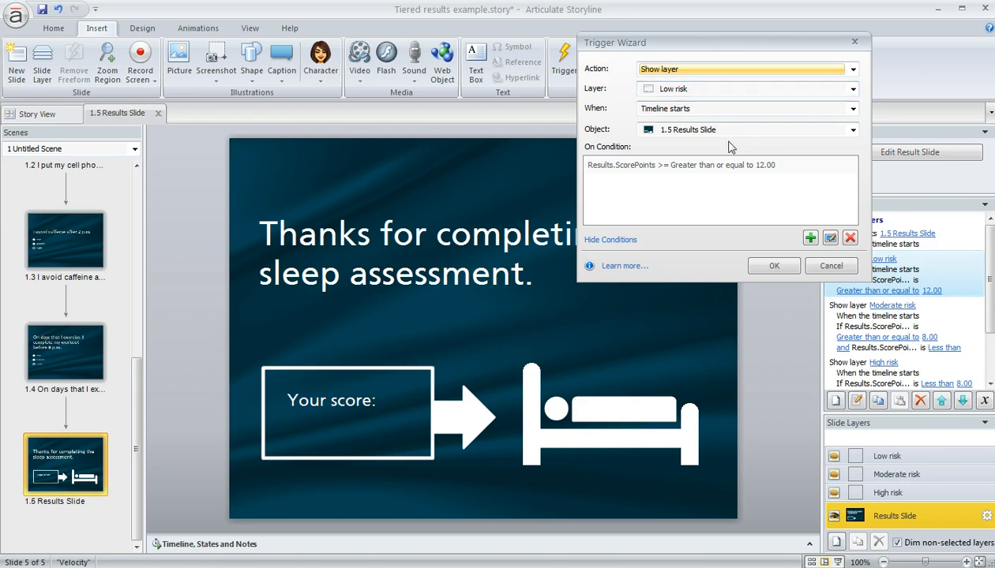
pyautogui.moveTo(675, 170)
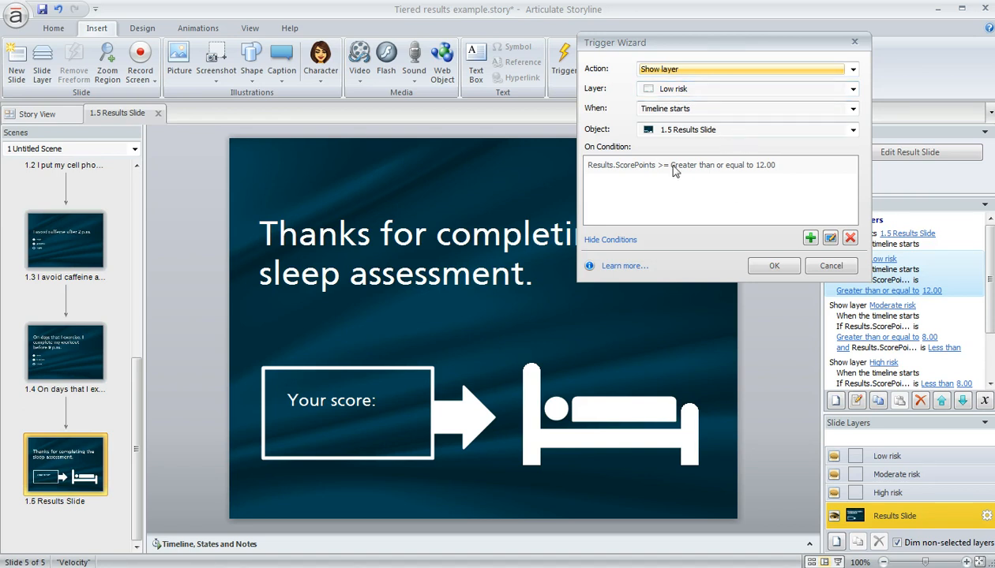
pyautogui.click(679, 165)
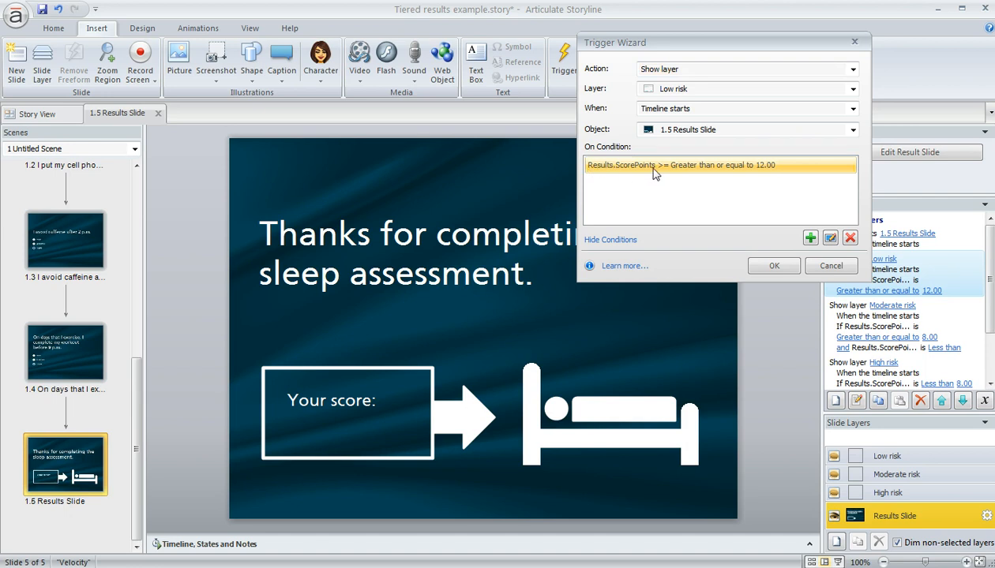
pyautogui.moveTo(642, 176)
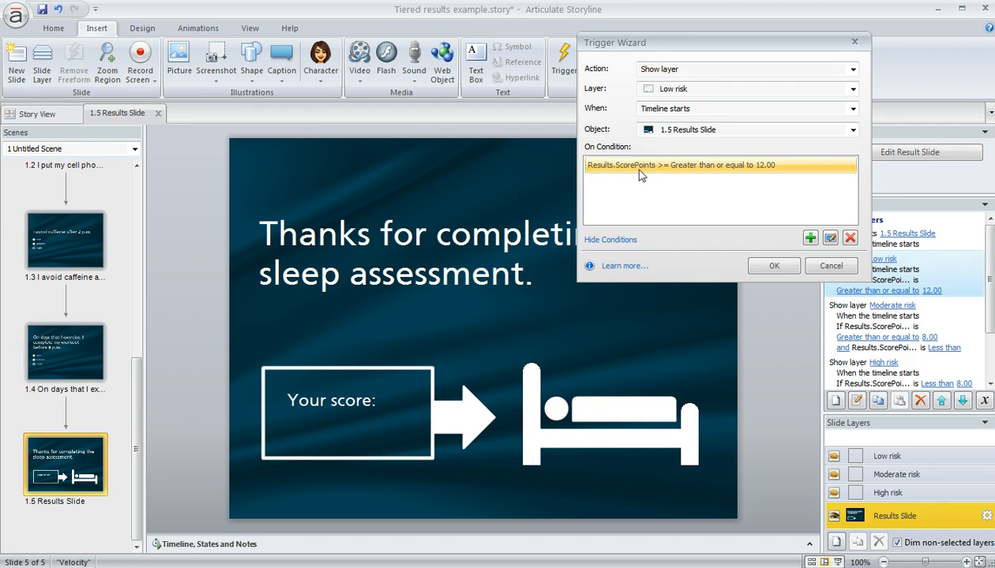
pyautogui.moveTo(764, 177)
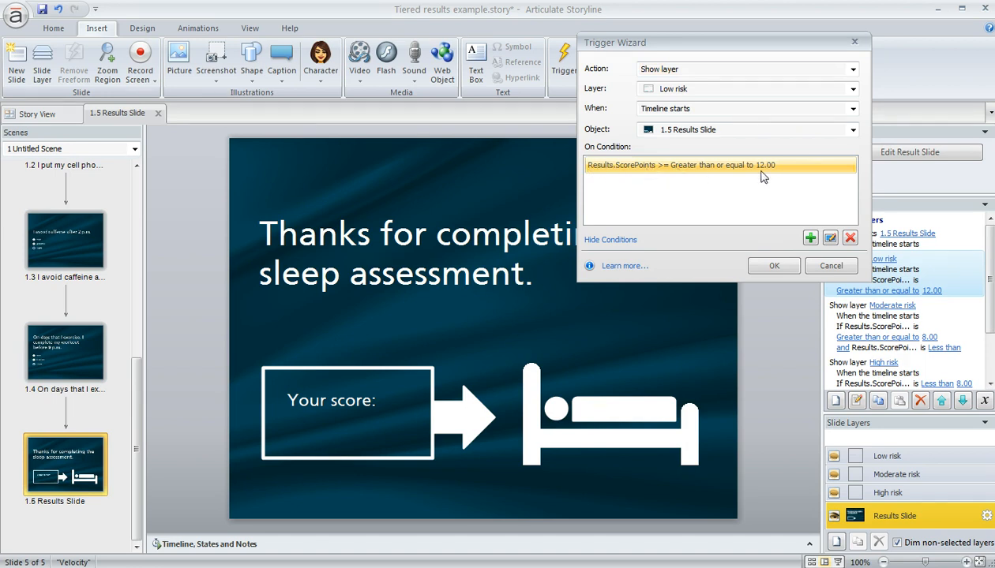
pyautogui.moveTo(761, 183)
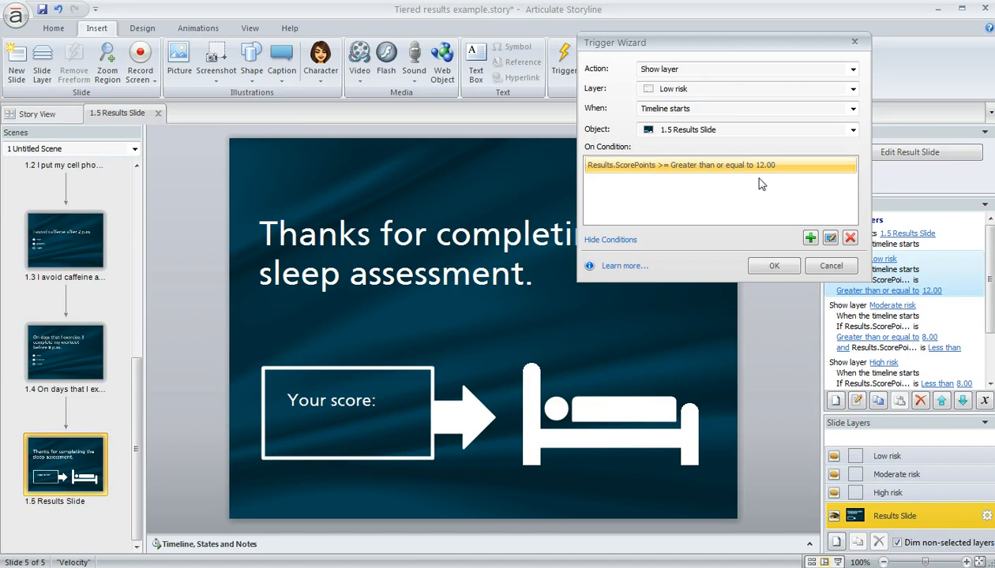
pyautogui.click(773, 266)
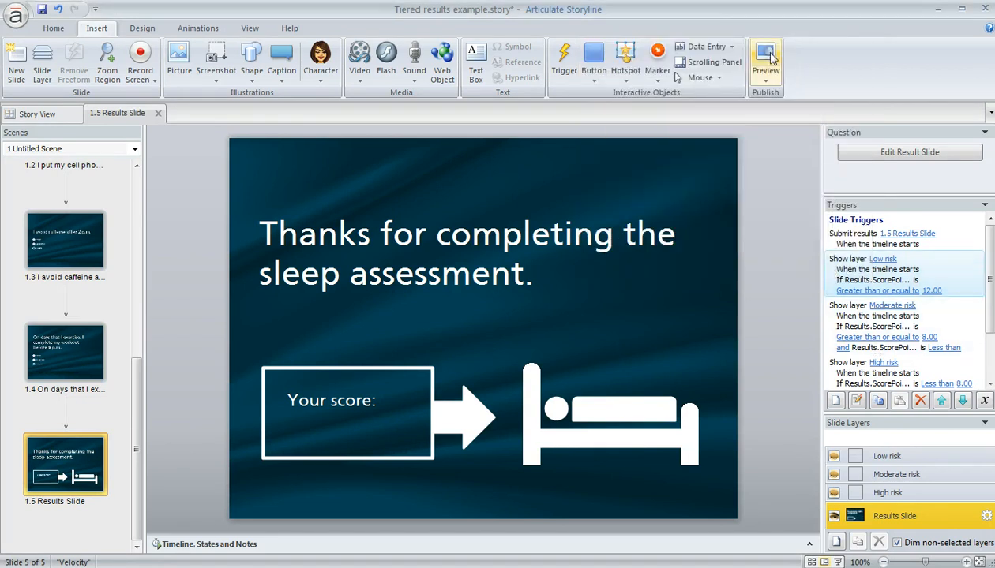
# Preview the course, answer Always, submit, and reach the 16-point Low risk result.
pyautogui.click(764, 63)
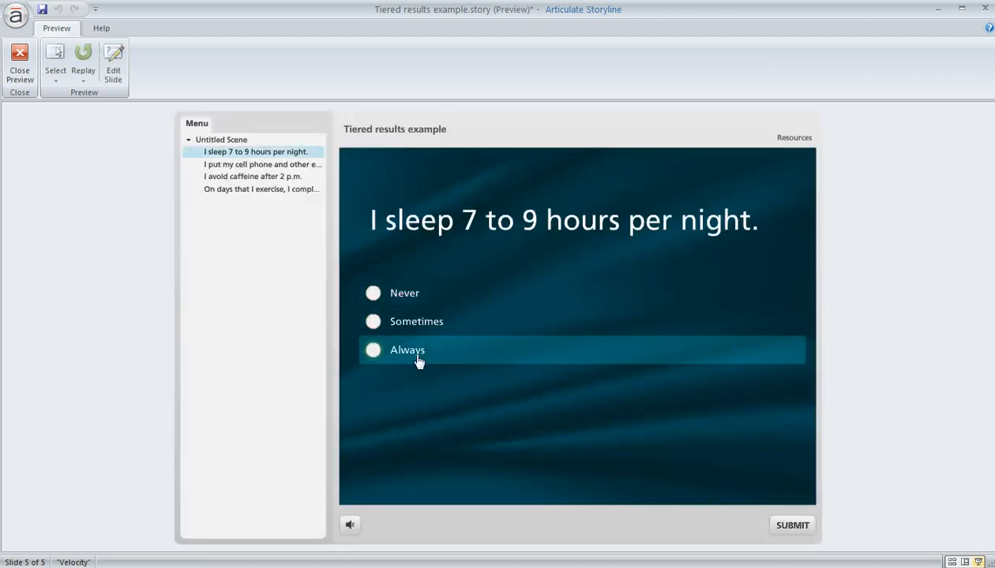
pyautogui.click(792, 524)
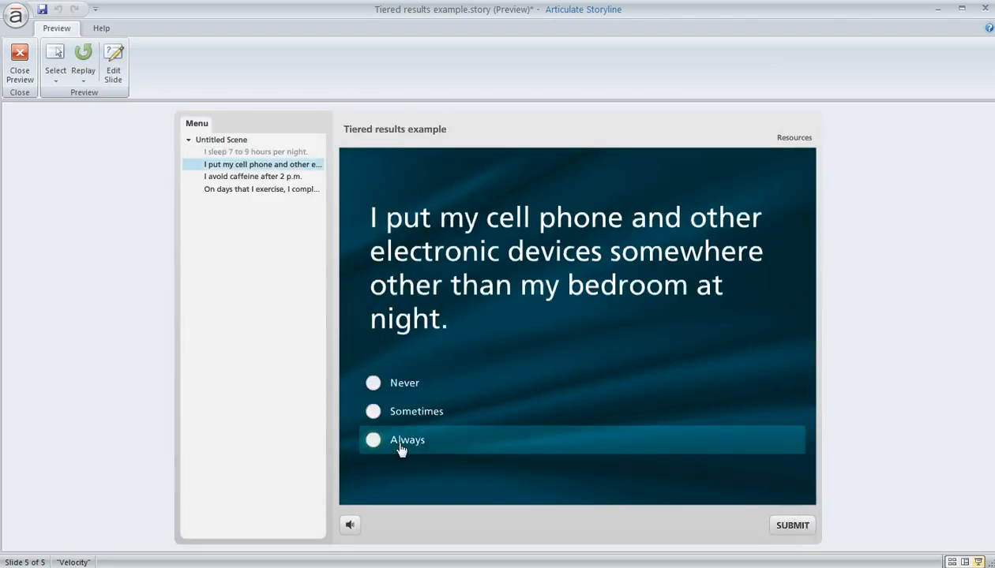
pyautogui.click(792, 525)
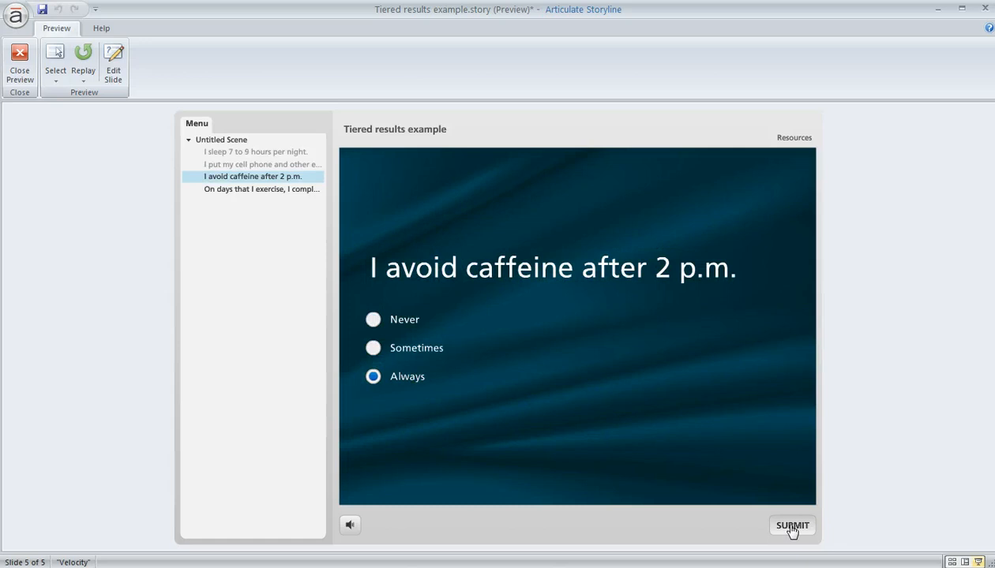
pyautogui.click(791, 525)
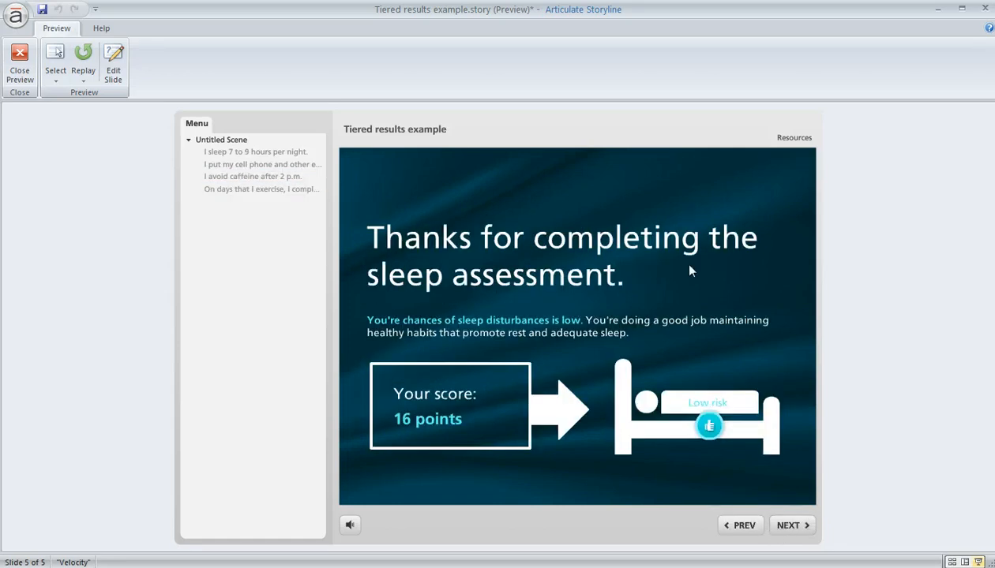
pyautogui.moveTo(576, 505)
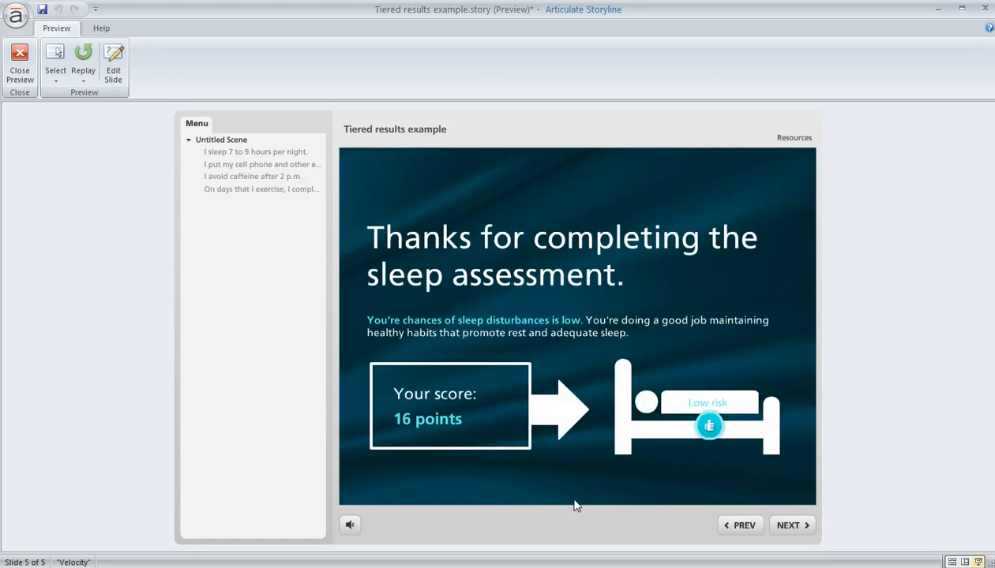